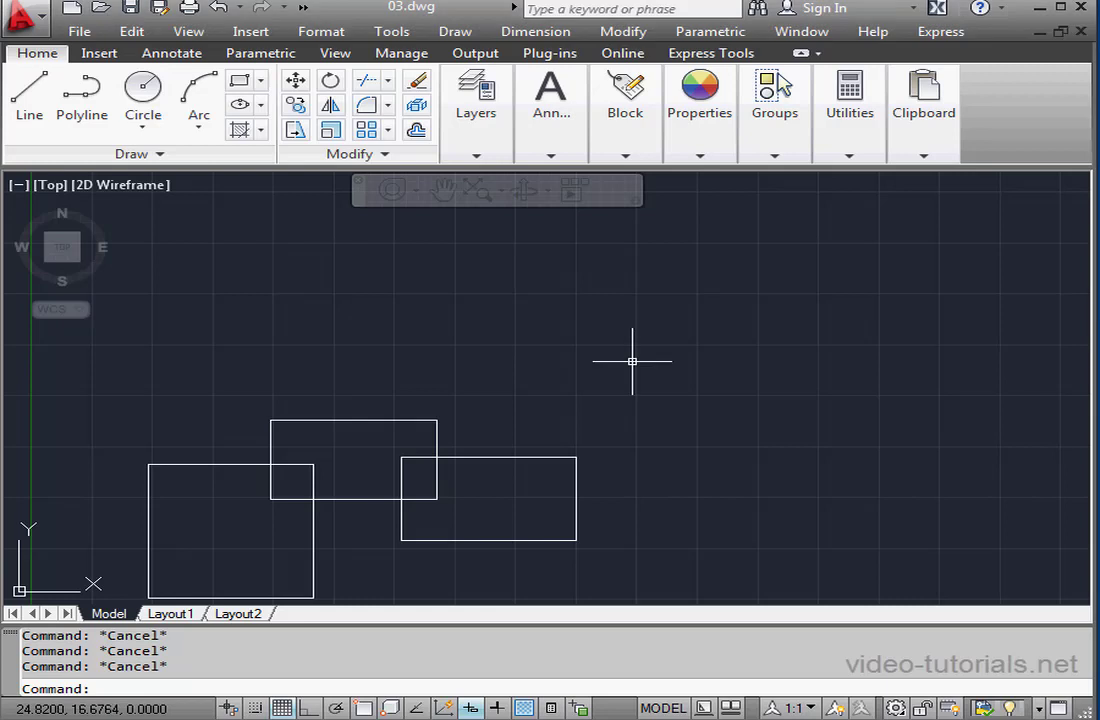
mouse_move(638, 361)
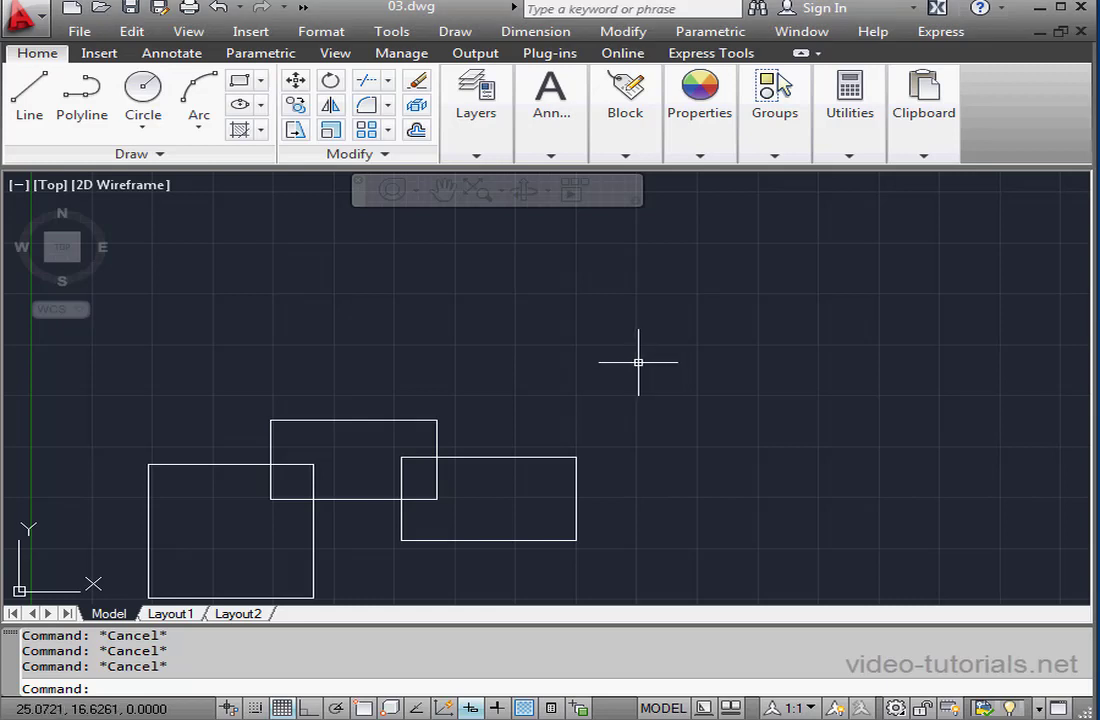
mouse_move(642, 362)
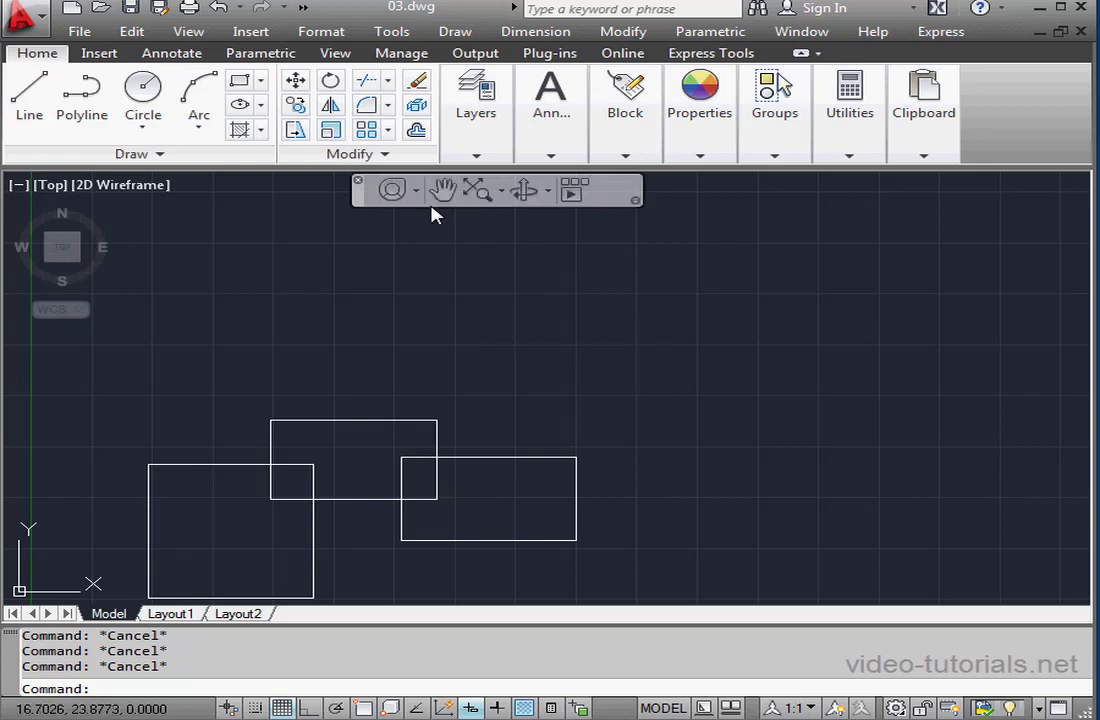
Step: Switch the navigation bar's SteeringWheels option to Full Navigation Wheel
left_click(414, 190)
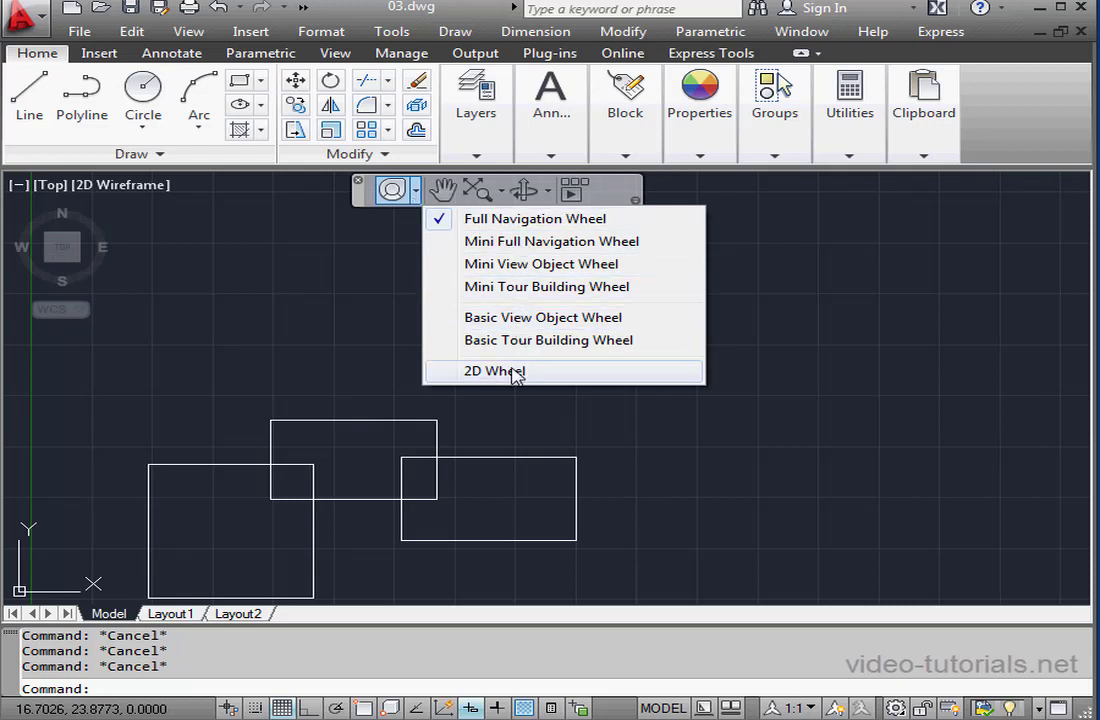
mouse_move(512, 219)
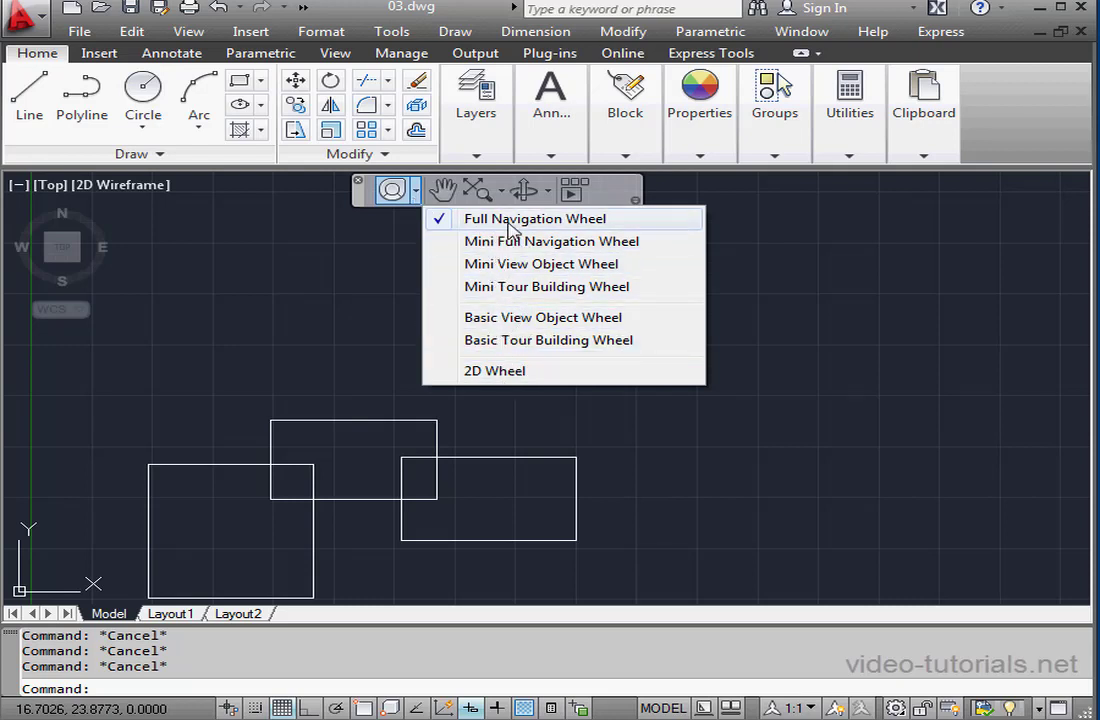
left_click(534, 218)
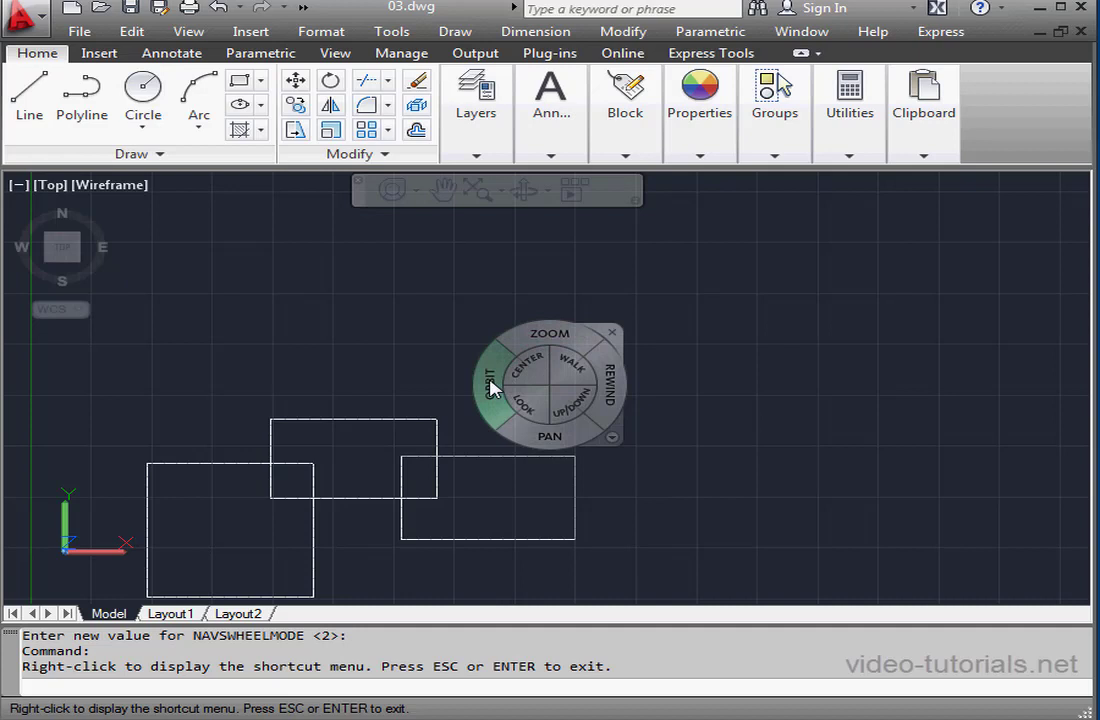
mouse_move(490, 385)
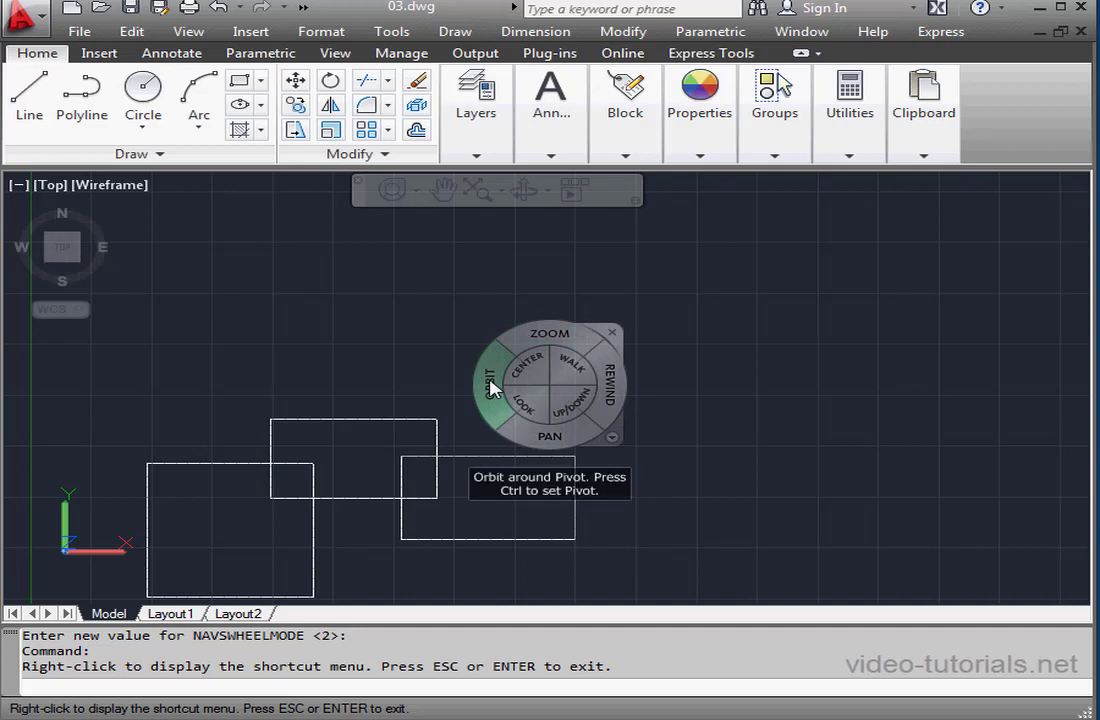
mouse_move(490, 390)
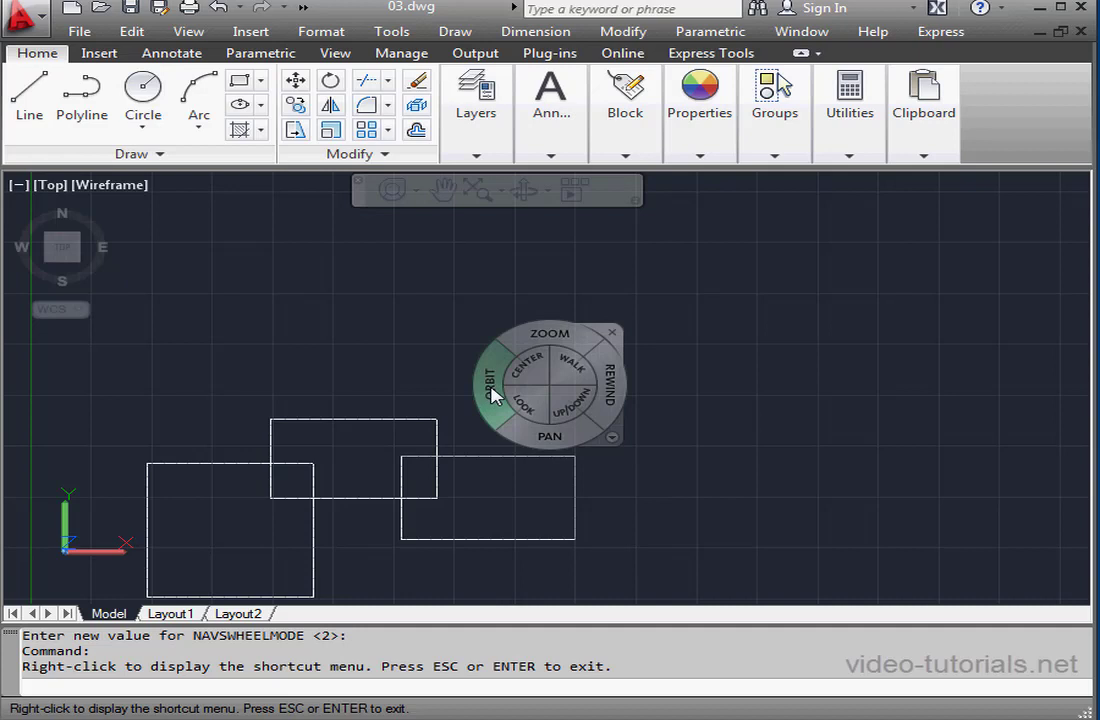
Step: Orbit the view twice with the ORBIT wedge to tilt the rectangles and grid
left_click(490, 378)
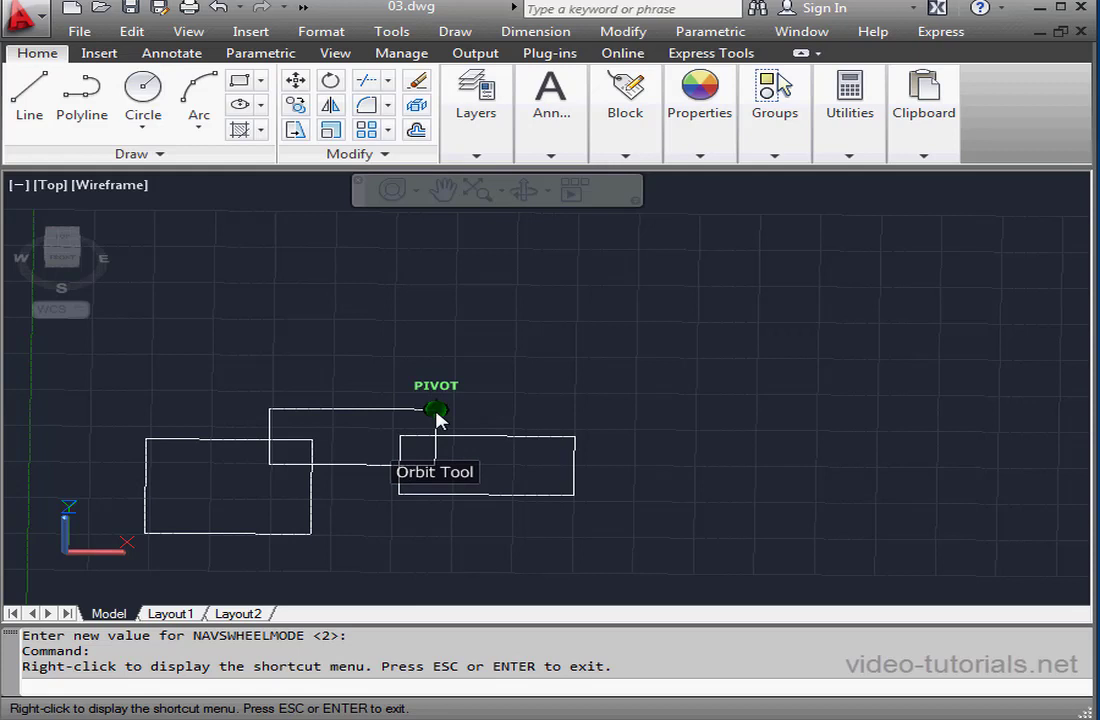
left_click_drag(436, 410, 386, 440)
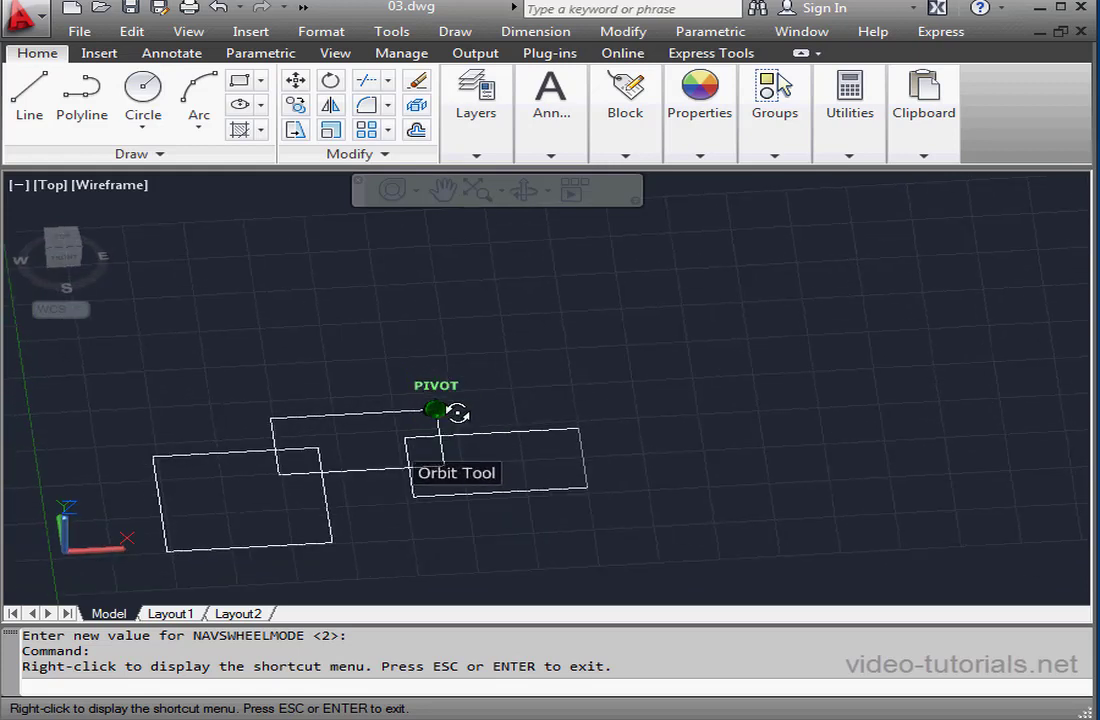
left_click_drag(436, 410, 271, 420)
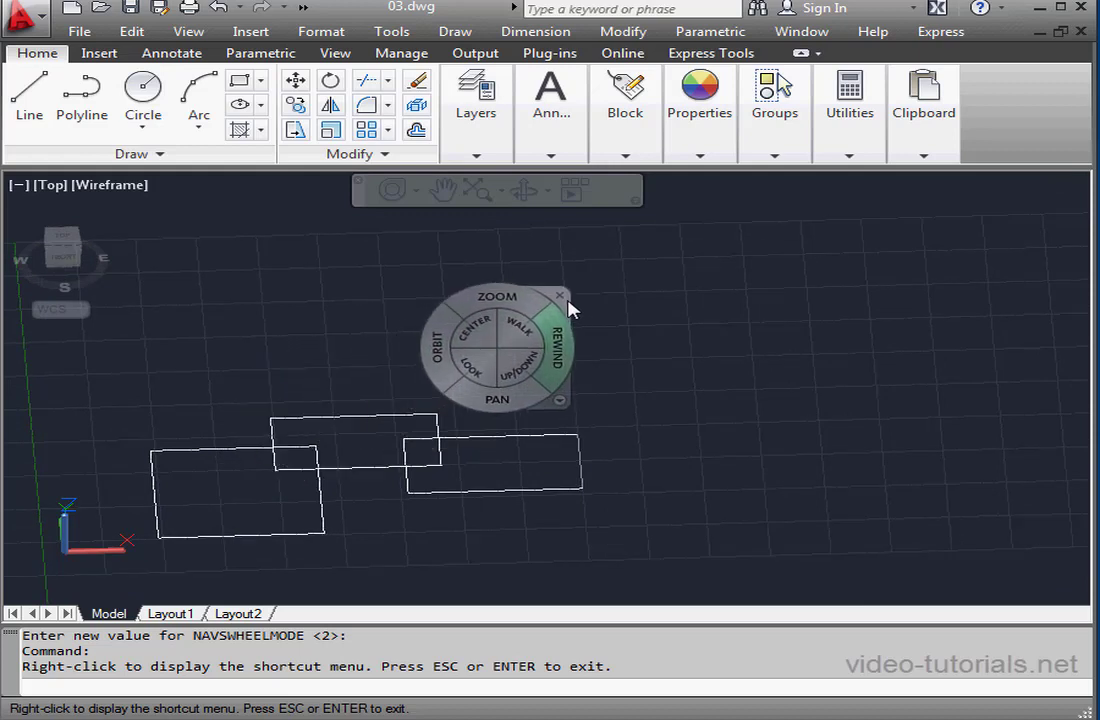
mouse_move(497, 296)
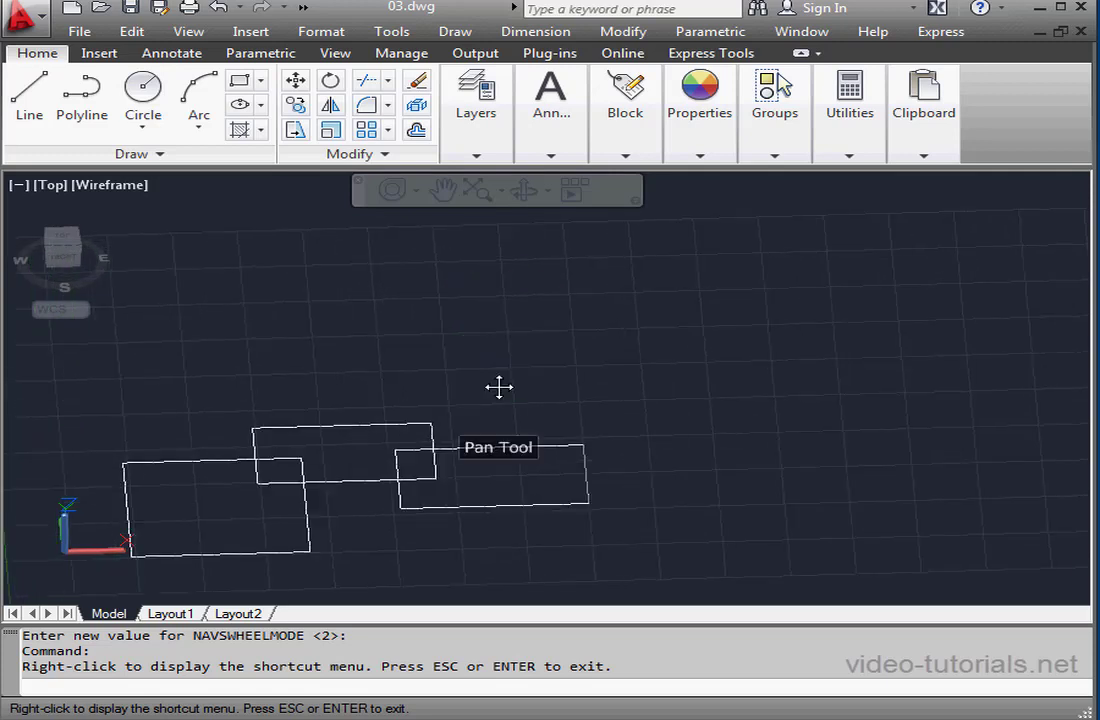
Step: Pan the tilted rectangles across the grid with two PAN wedge drags
left_click_drag(499, 388, 596, 353)
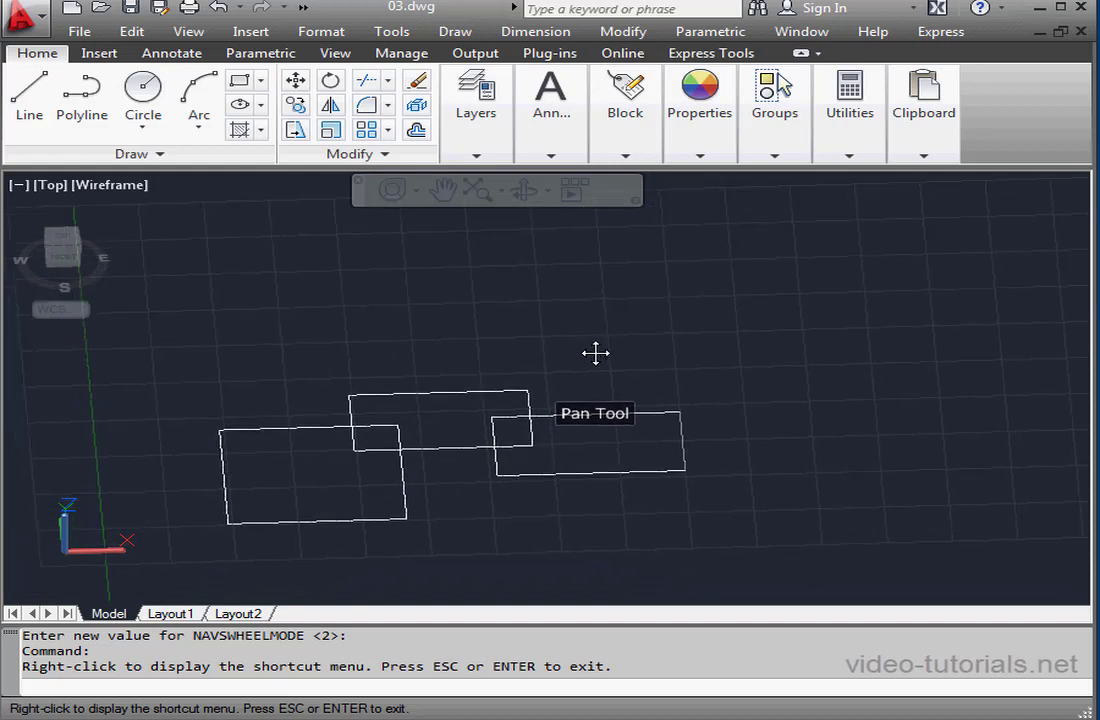
left_click_drag(596, 353, 509, 365)
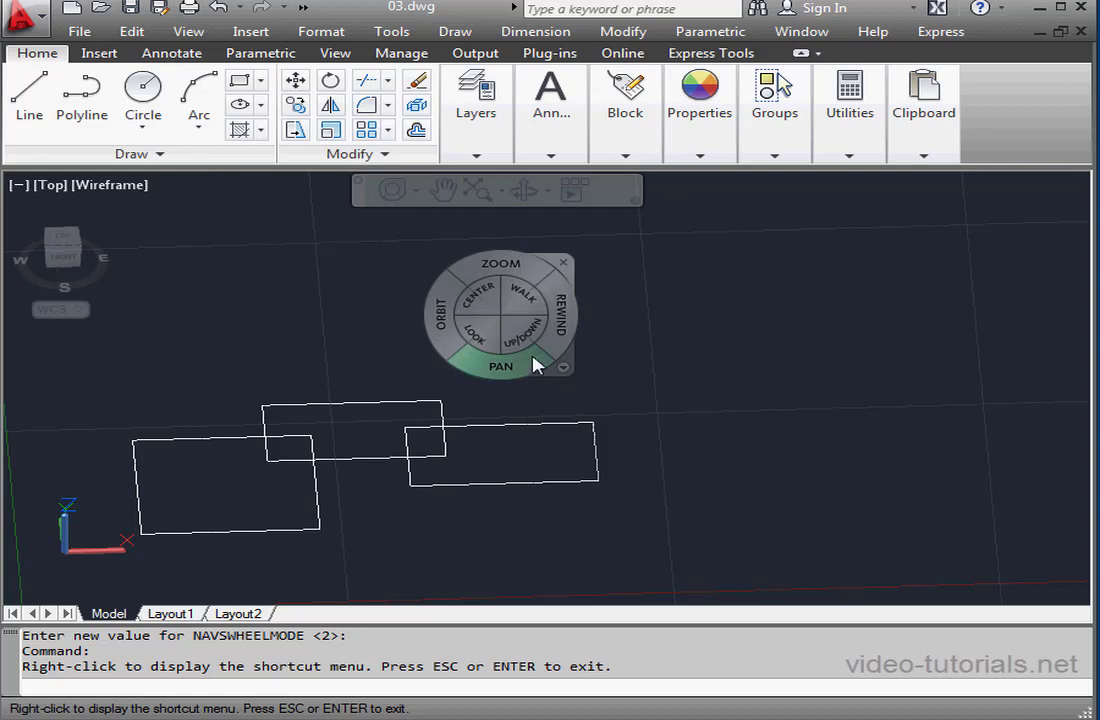
mouse_move(480, 302)
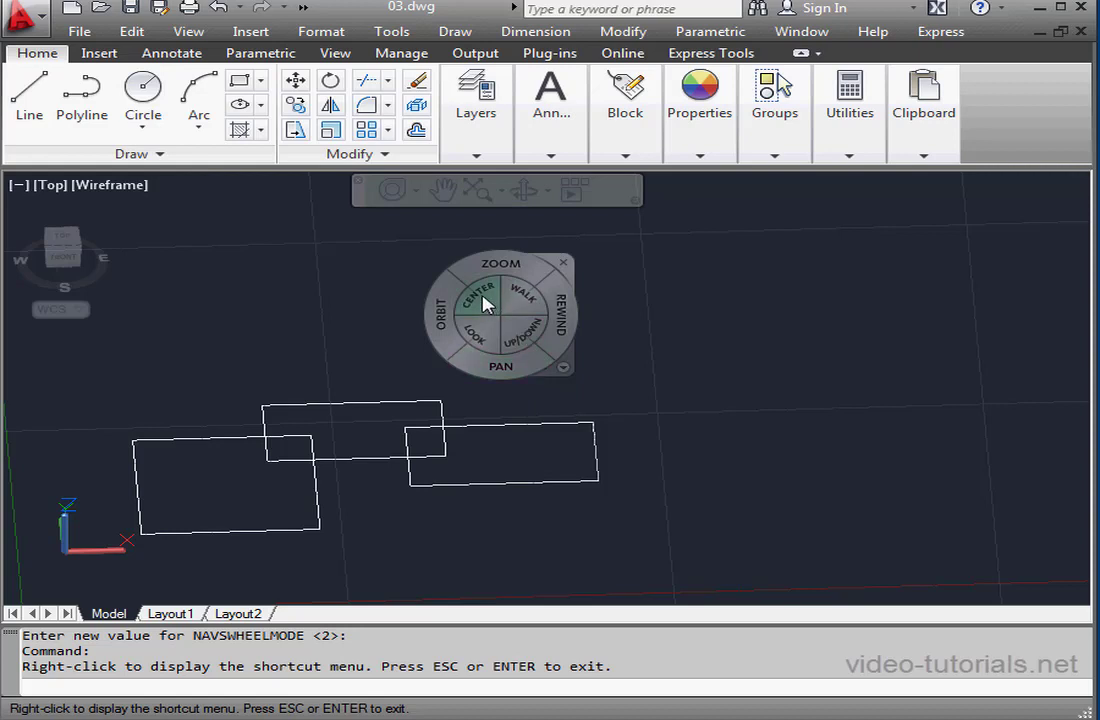
Step: Use the CENTER wedge to pick a point on the rectangles as the new centre
left_click(479, 295)
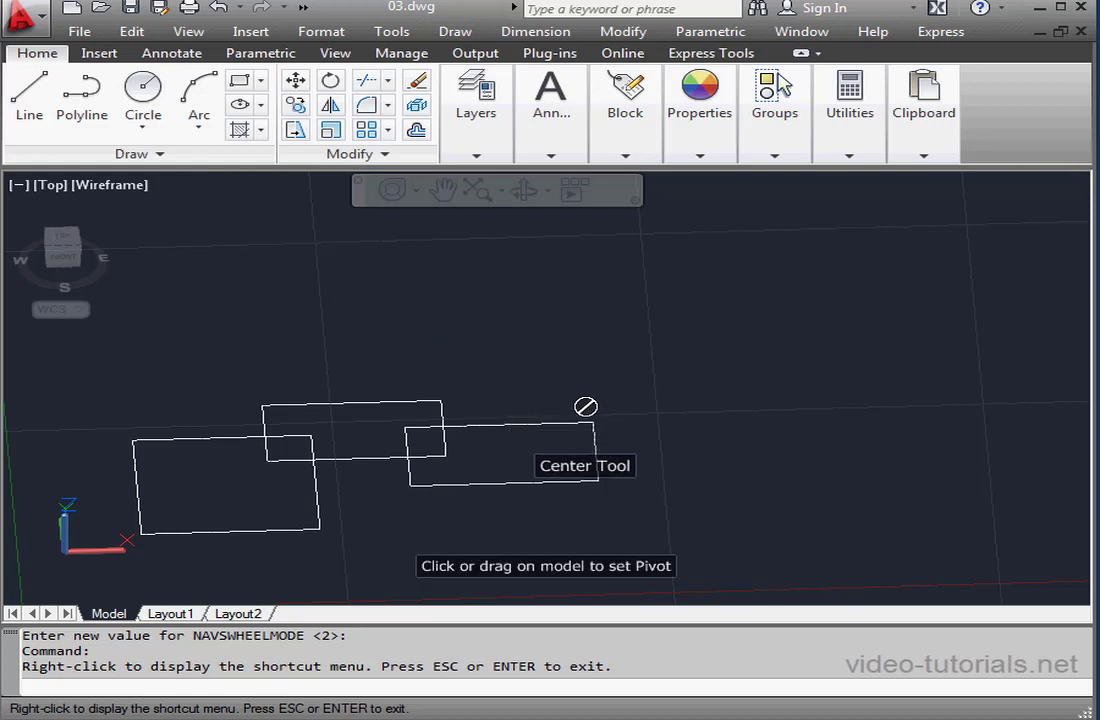
left_click(590, 425)
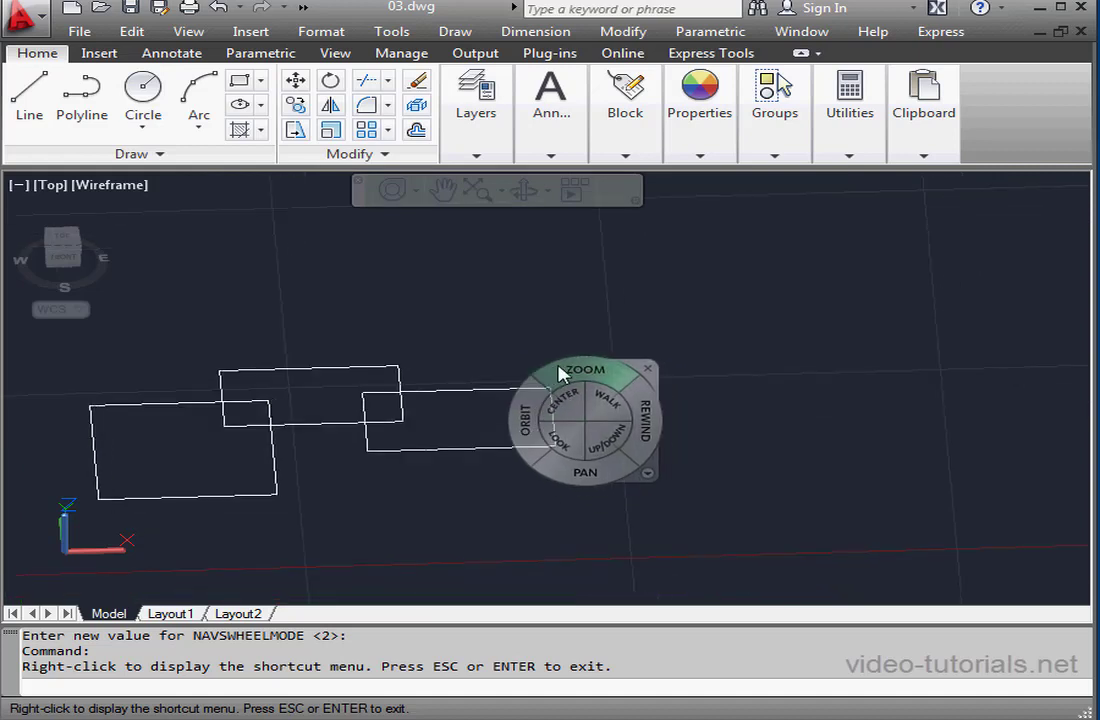
mouse_move(570, 410)
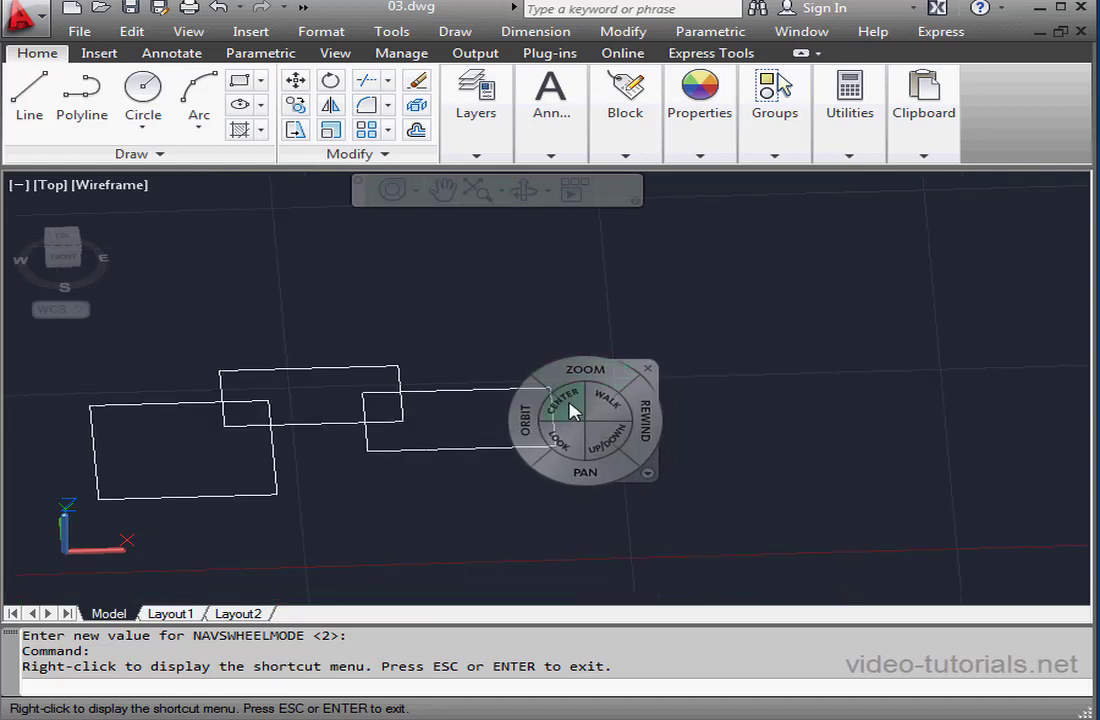
left_click(563, 395)
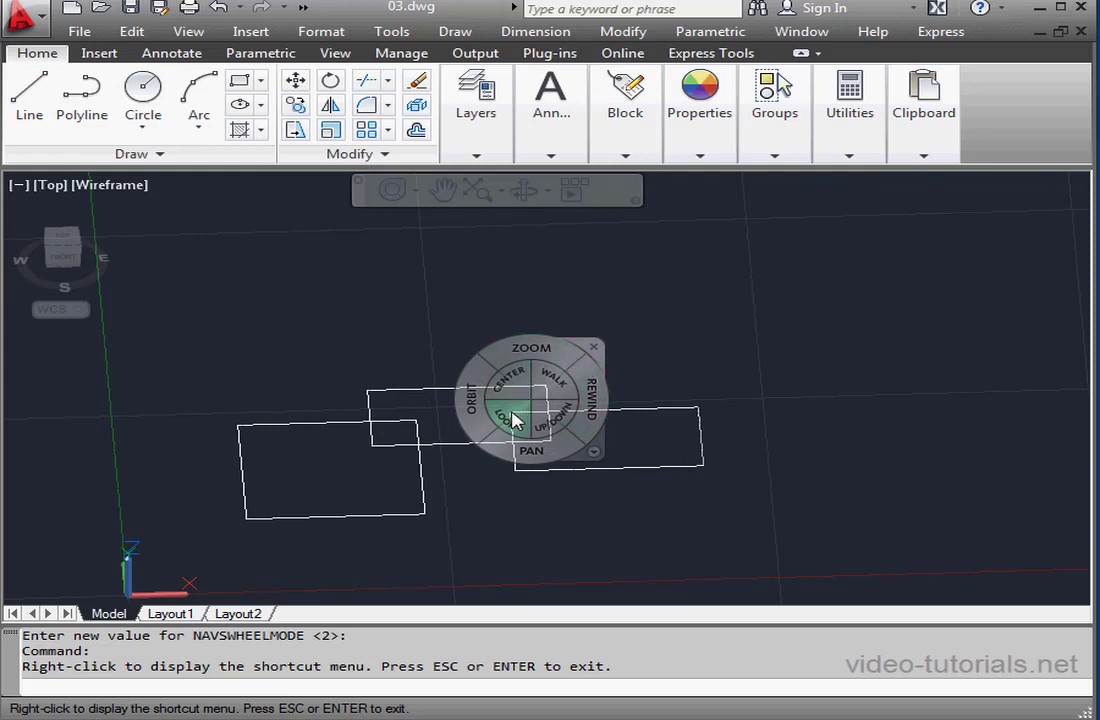
mouse_move(512, 420)
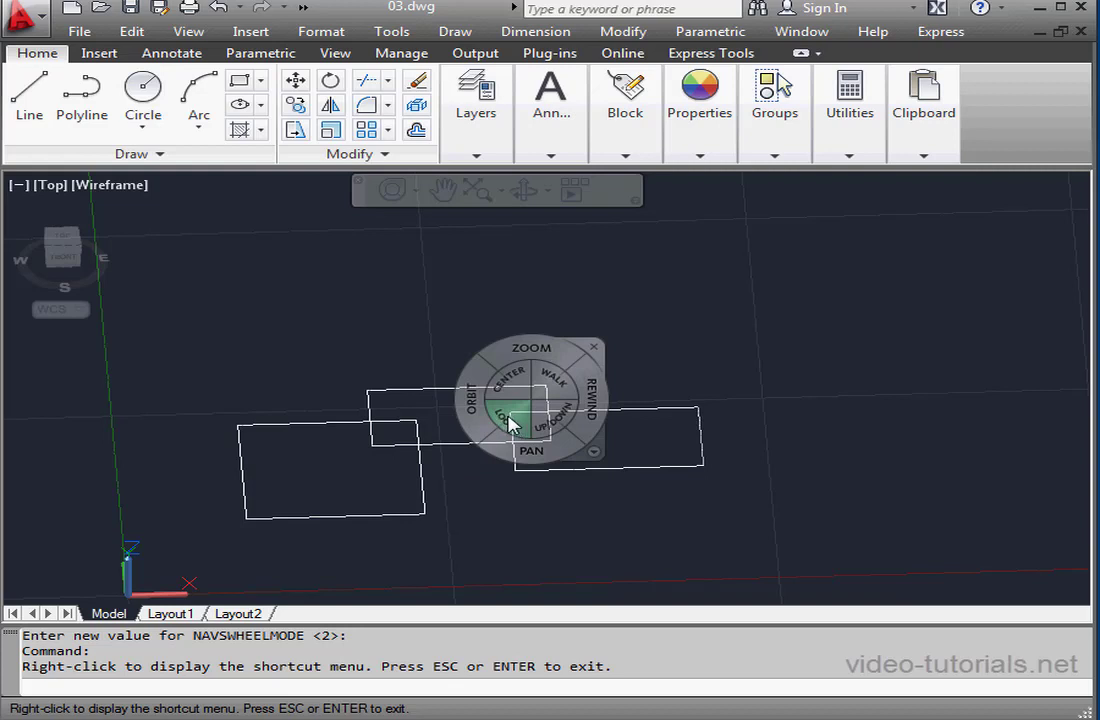
Step: Swing the viewing direction with the LOOK wedge so the rectangles rise upward
left_click(508, 418)
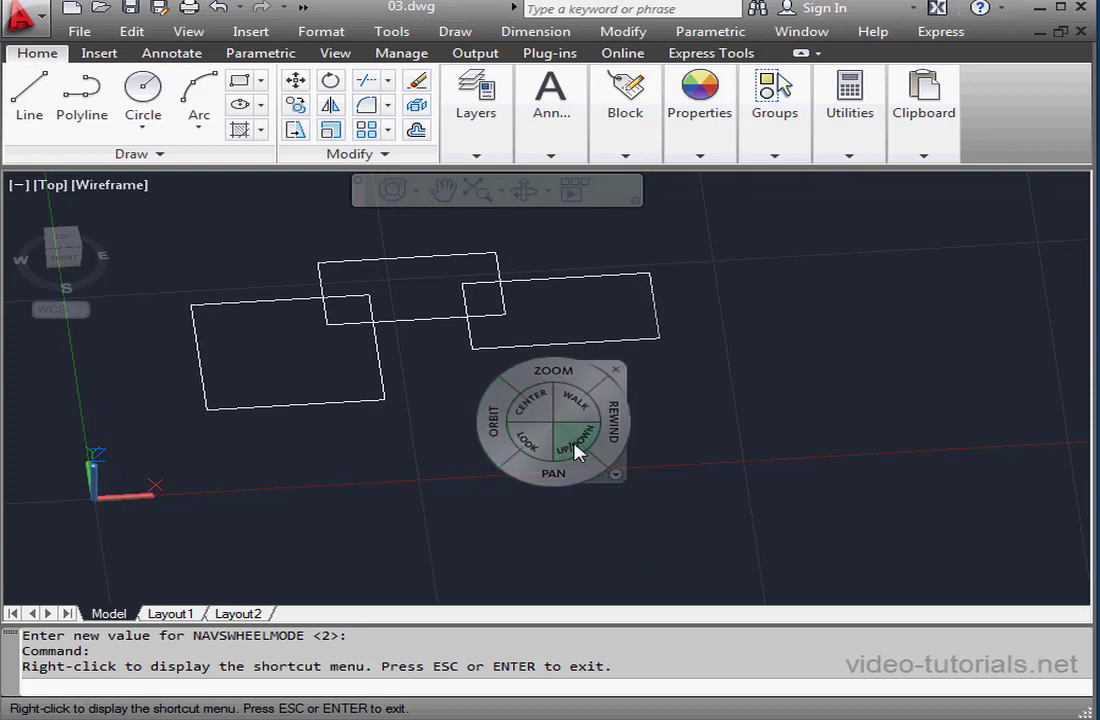
mouse_move(583, 447)
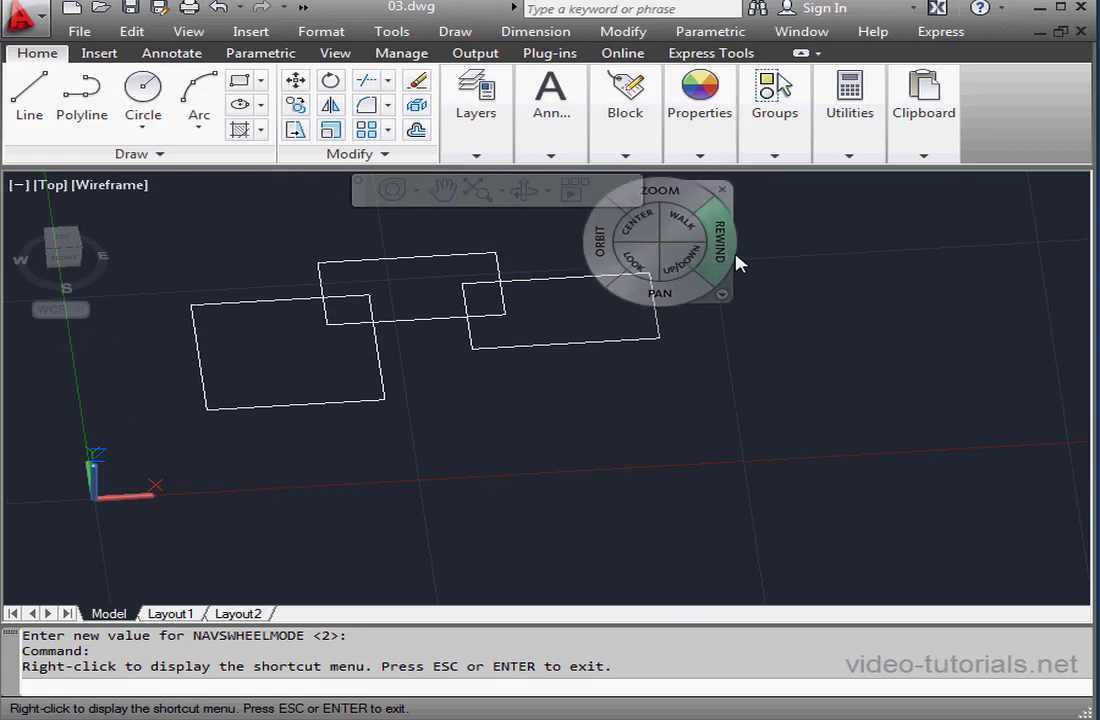
mouse_move(700, 275)
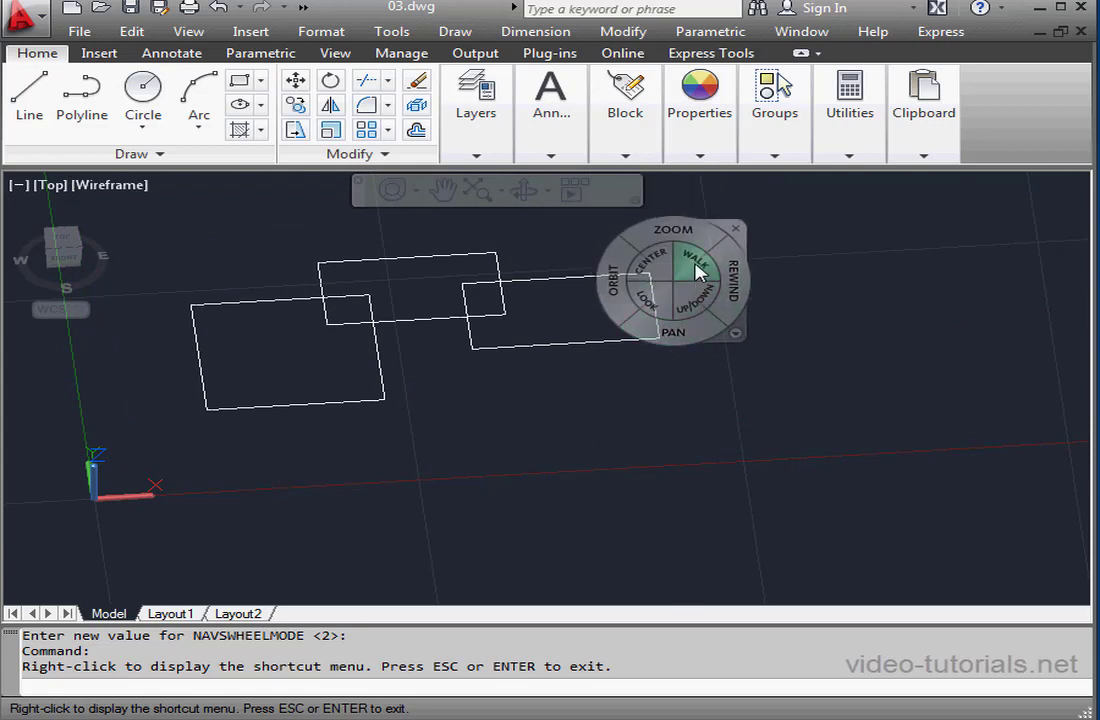
Step: Walk with the WALK wedge to view the rectangles from above a wider grid
left_click(695, 262)
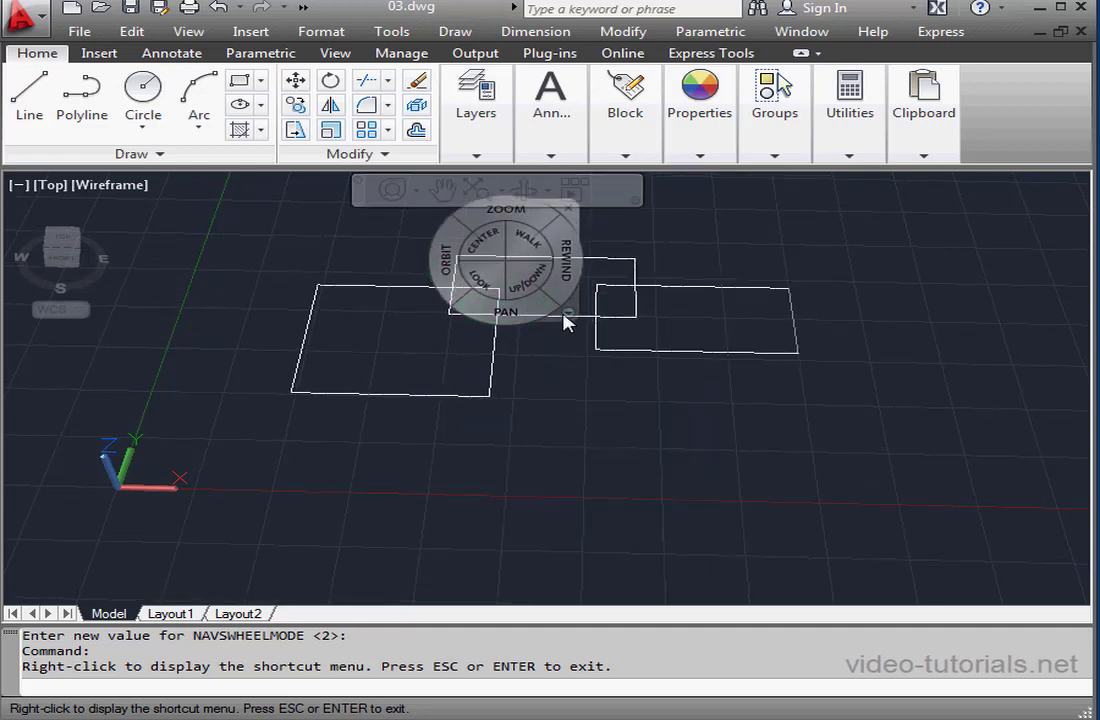
Step: Cycle the wheel through View Object and Mini Full Navigation, then back to Full
right_click(565, 322)
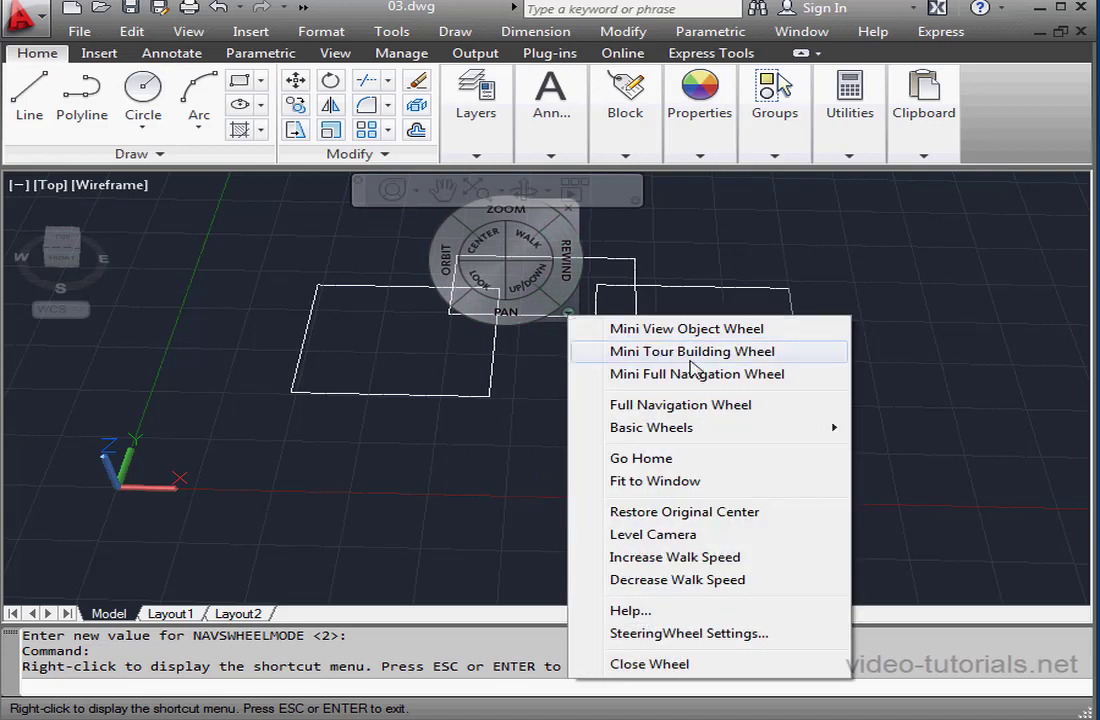
mouse_move(651, 427)
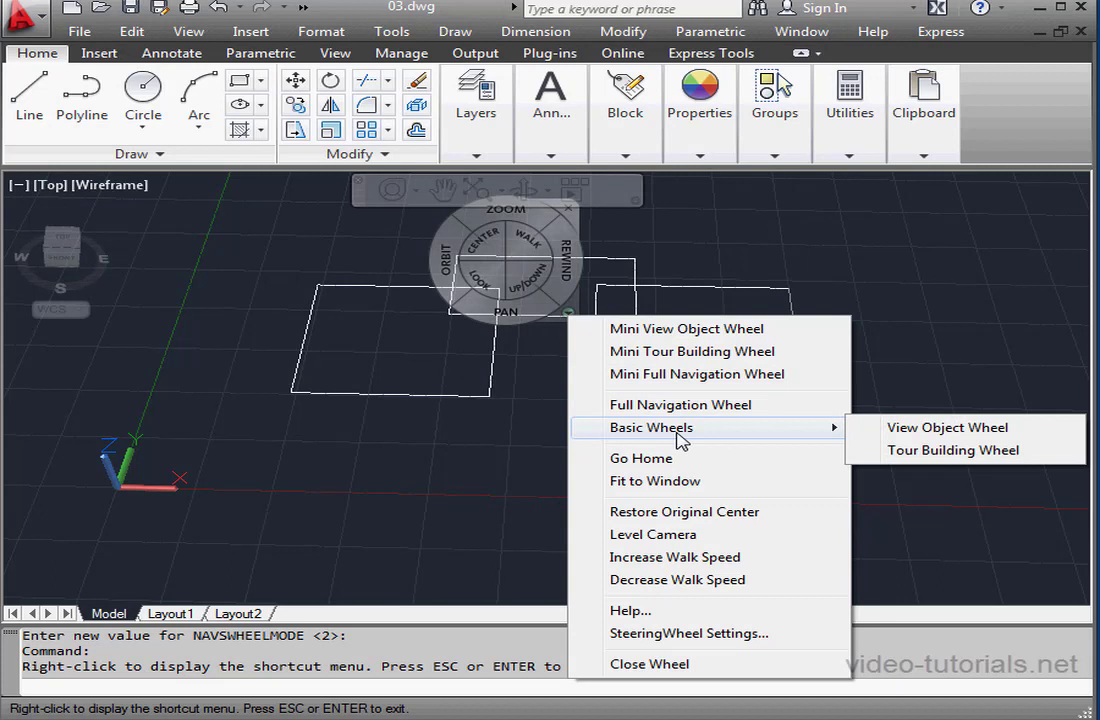
mouse_move(863, 442)
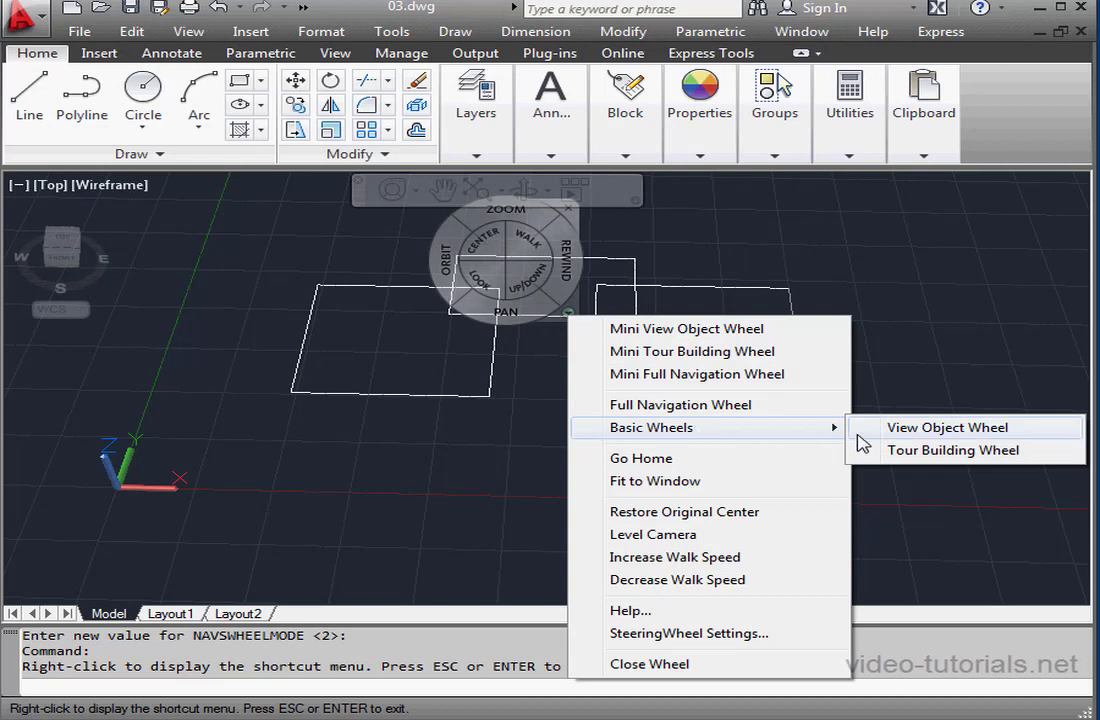
left_click(946, 427)
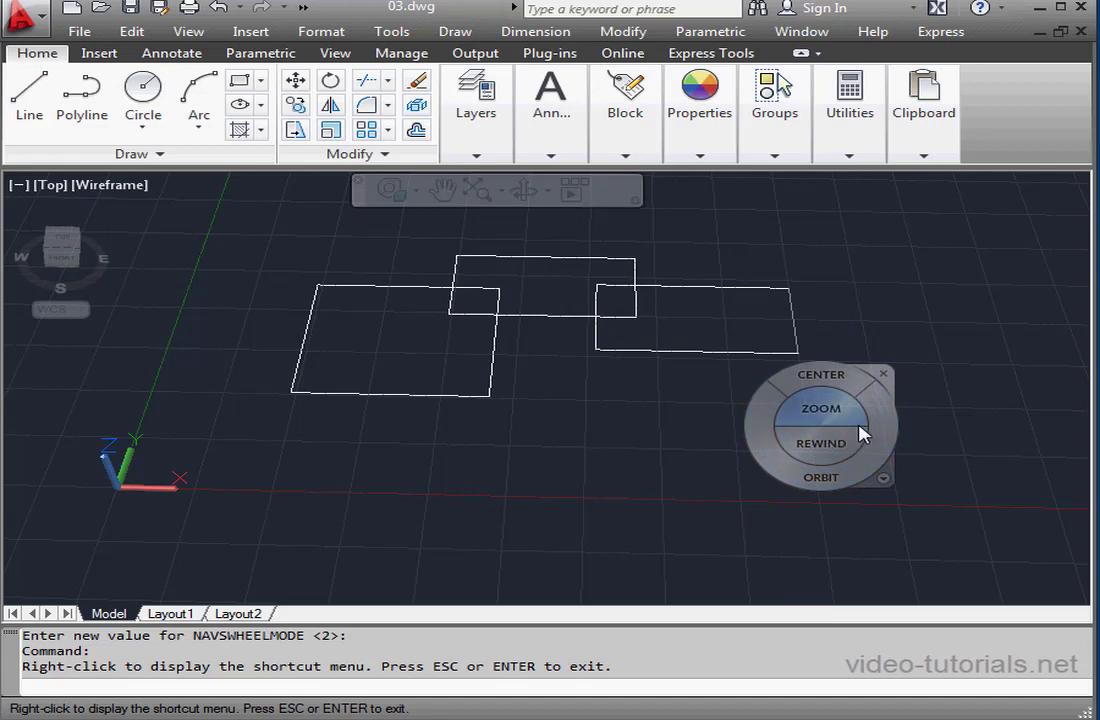
mouse_move(888, 417)
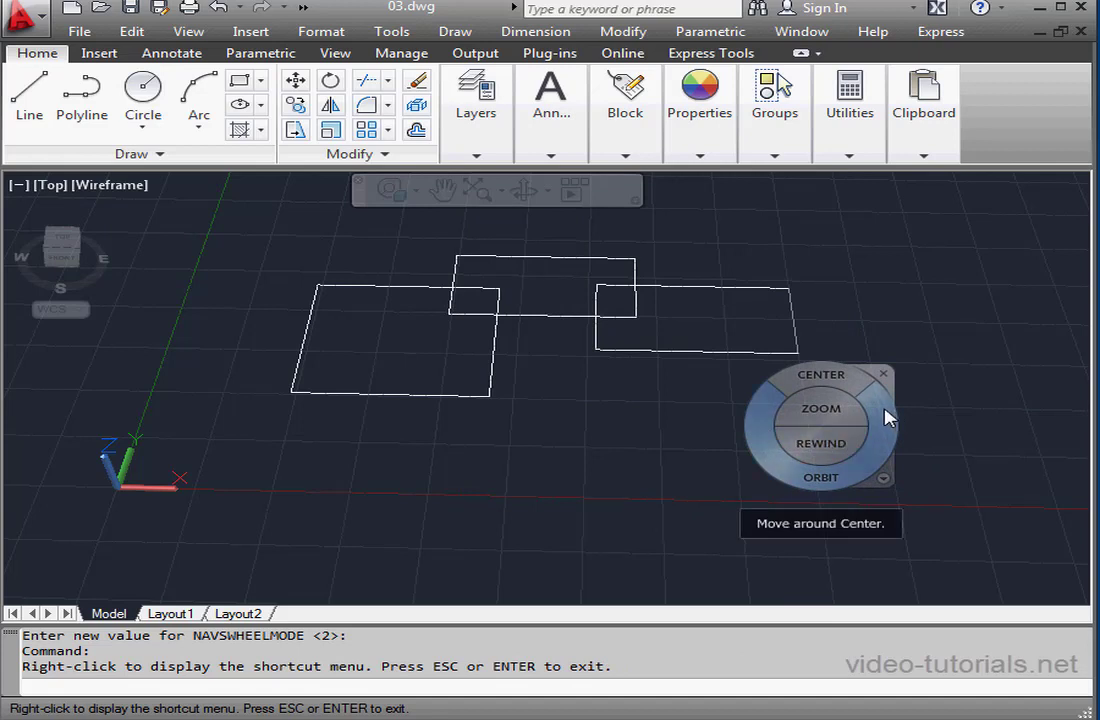
mouse_move(830, 388)
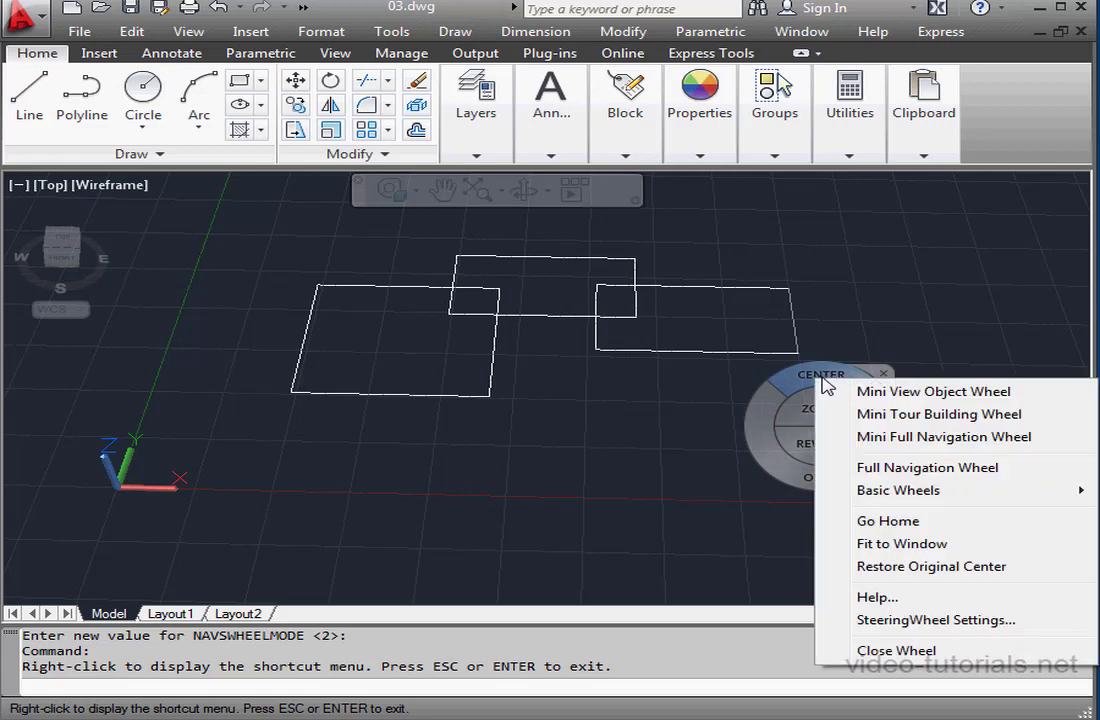
mouse_move(927, 467)
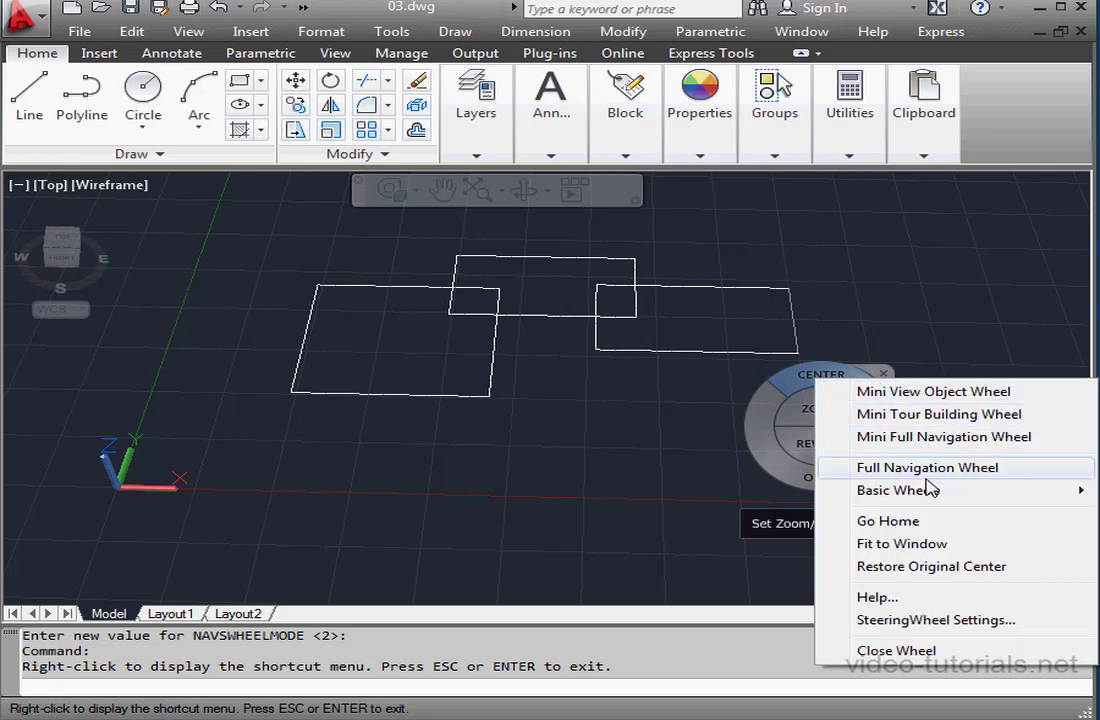
mouse_move(920, 460)
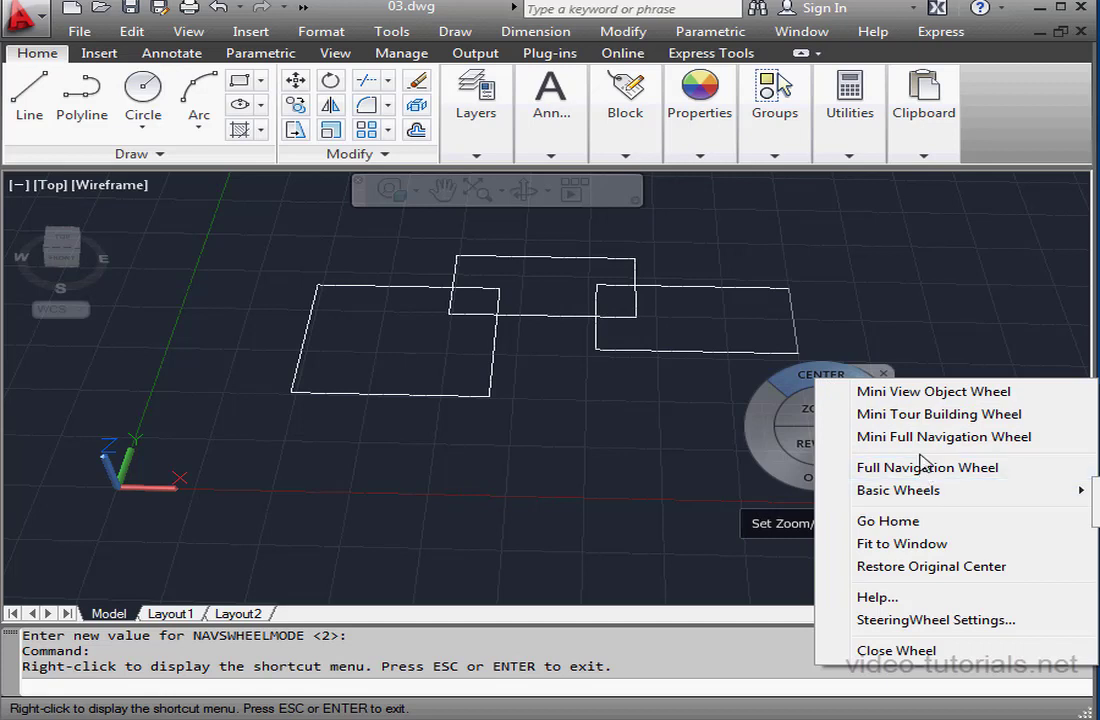
mouse_move(927, 443)
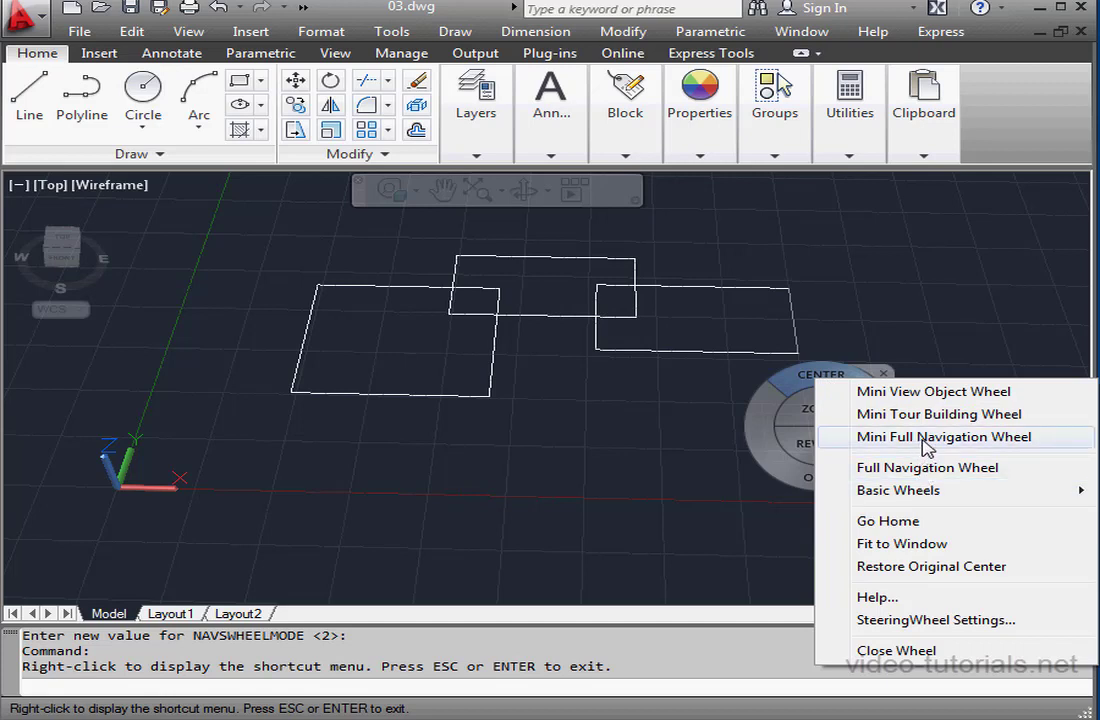
left_click(942, 437)
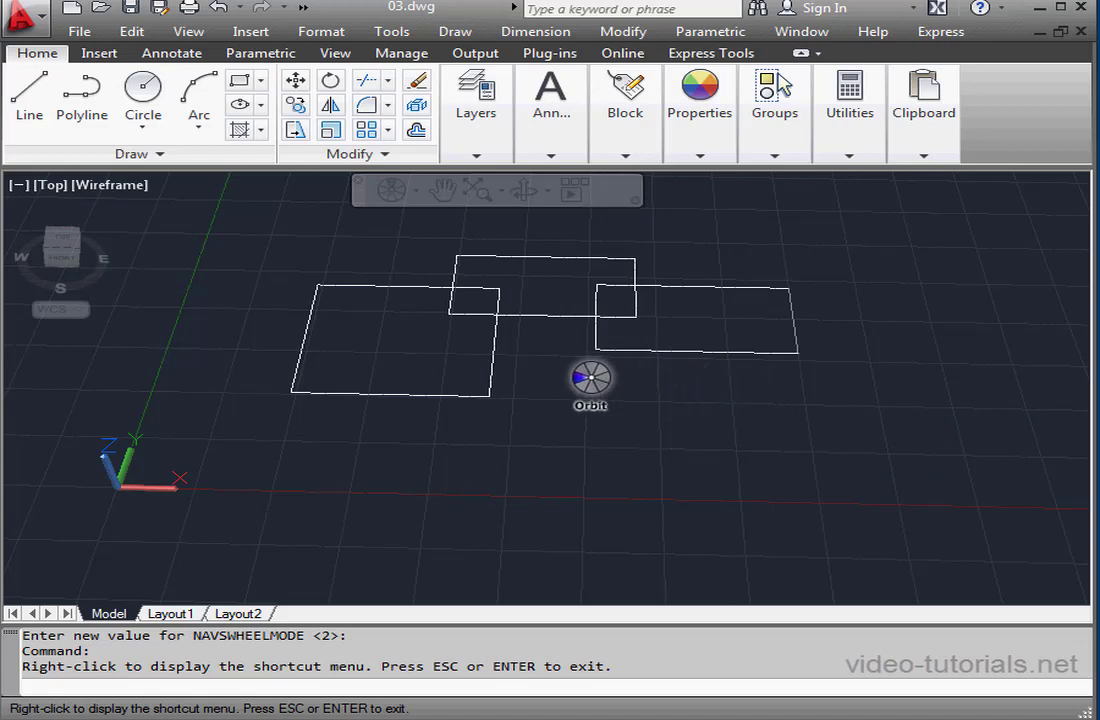
right_click(590, 383)
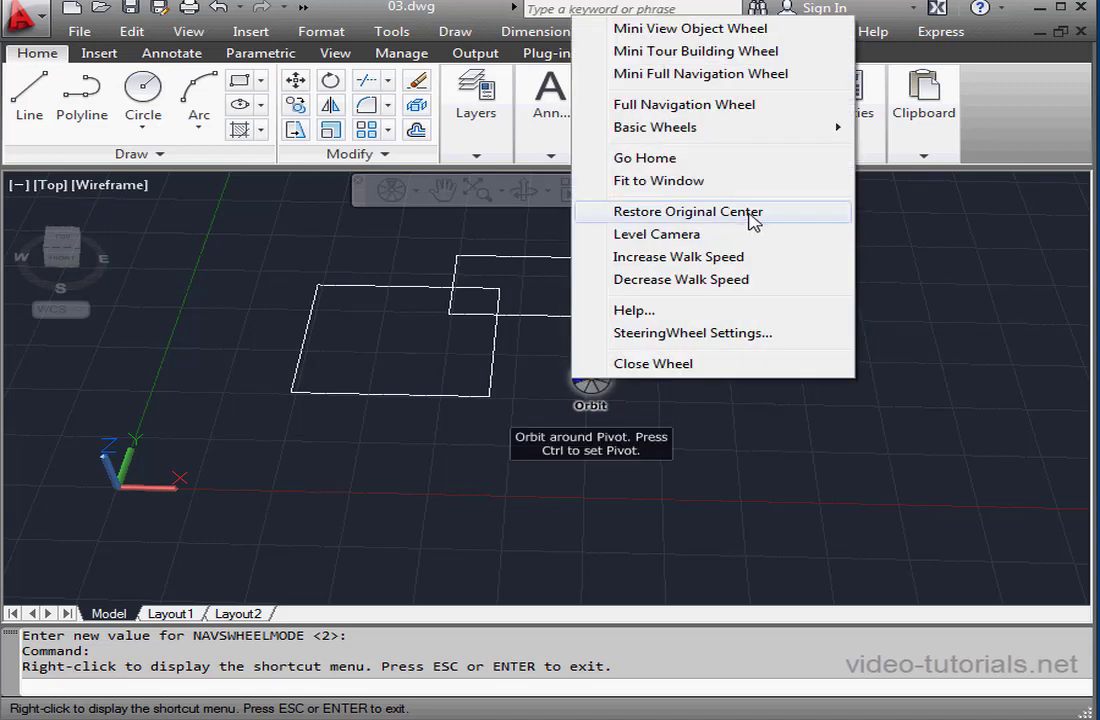
mouse_move(753, 112)
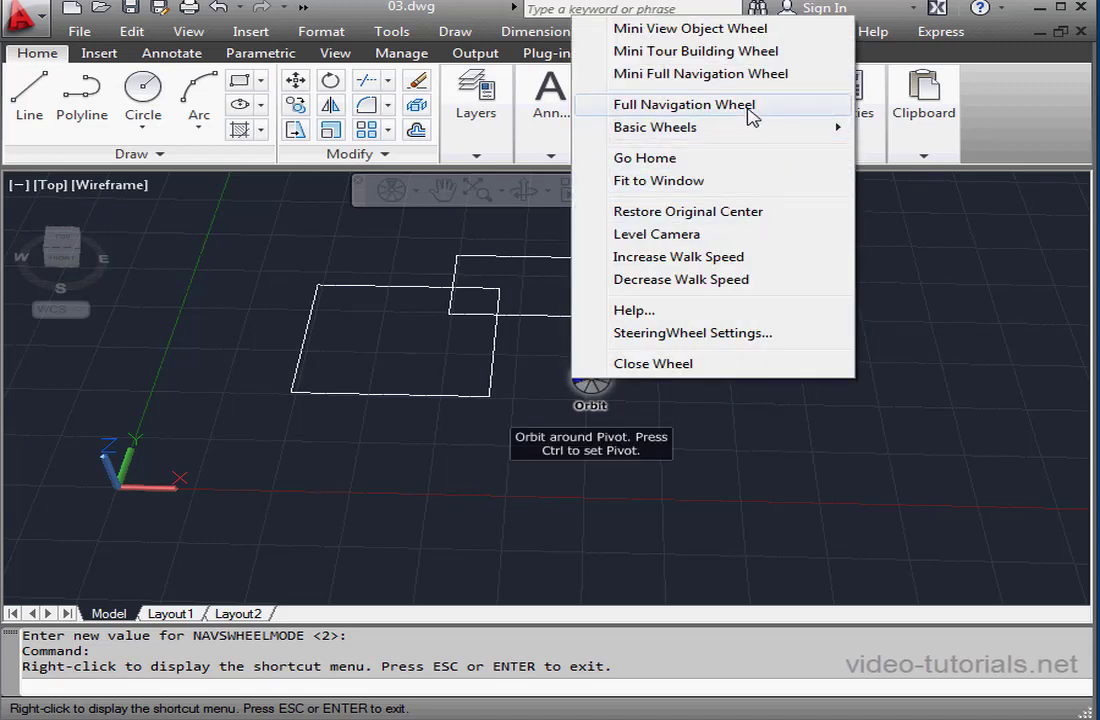
left_click(683, 104)
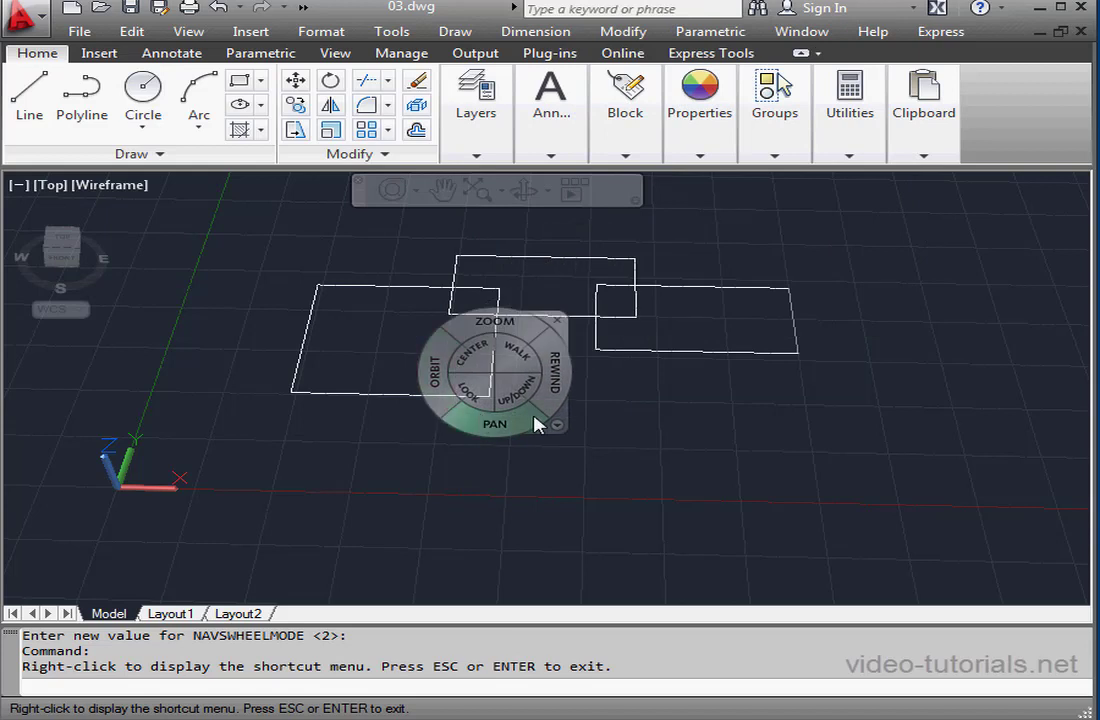
Step: Open SteeringWheel Settings and try a large big-wheel size before returning to medium
right_click(557, 424)
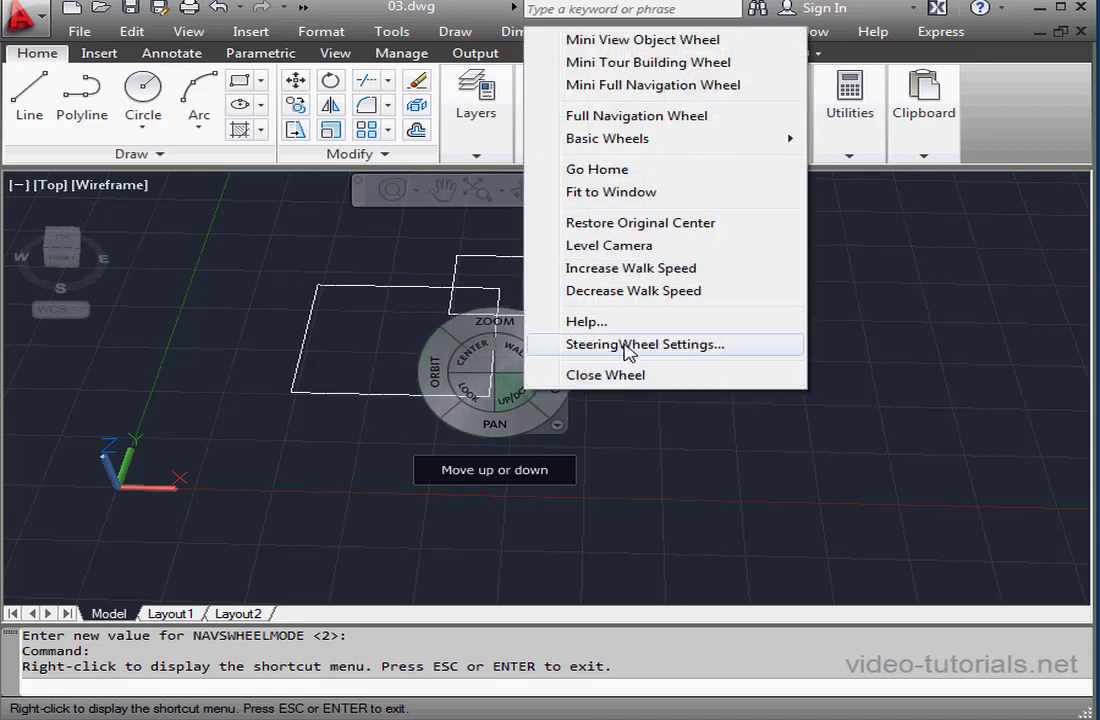
left_click(644, 344)
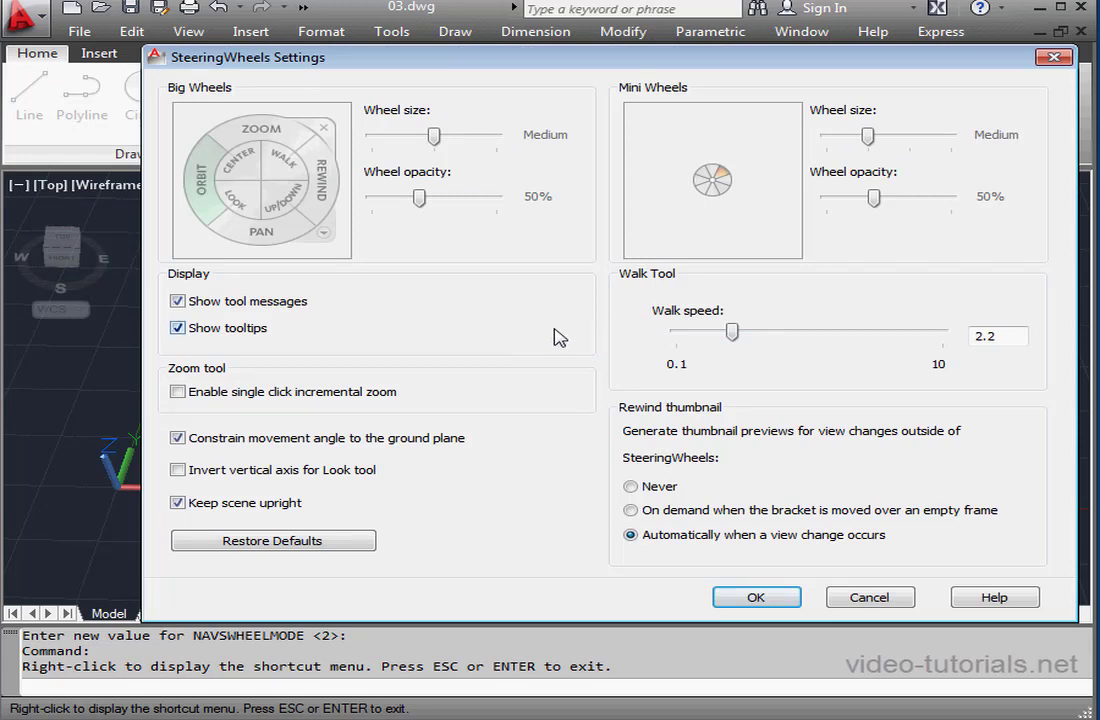
left_click_drag(435, 135, 496, 135)
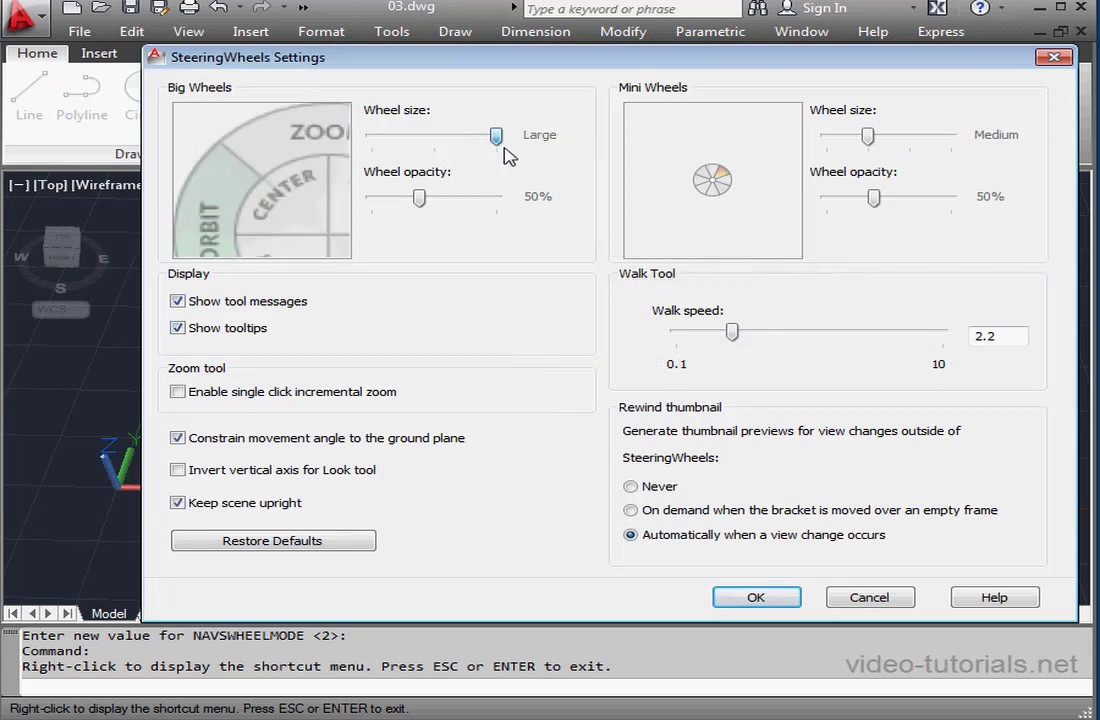
left_click_drag(497, 135, 433, 135)
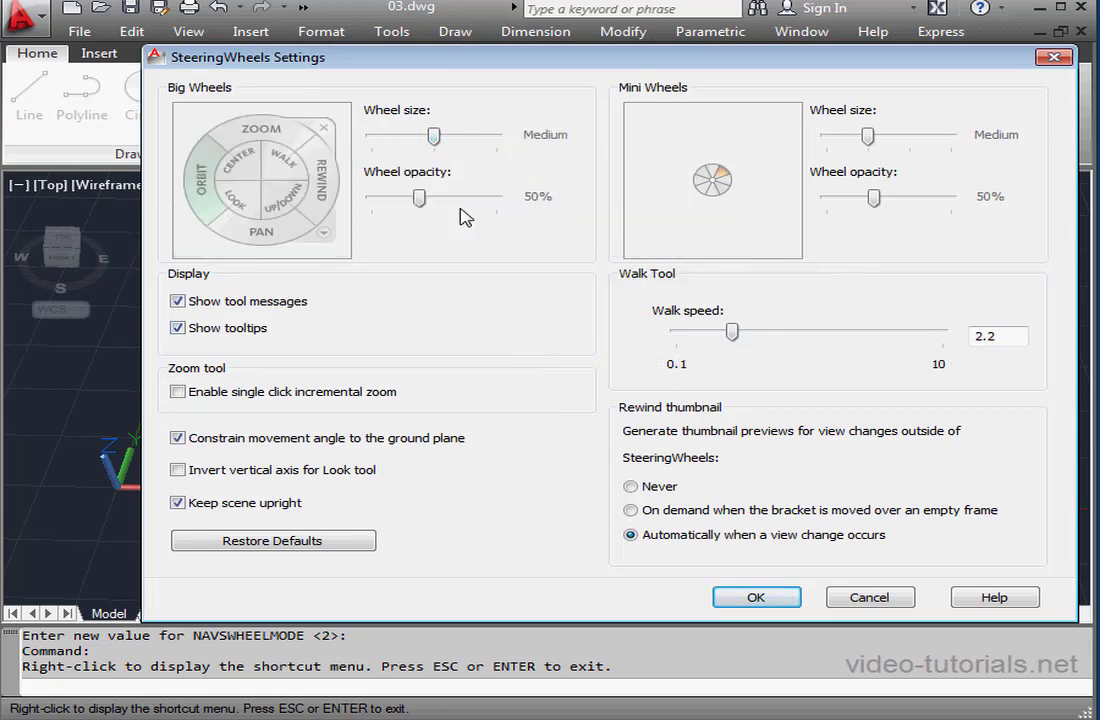
Step: Vary big-wheel opacity, settle at 50%, and raise walk speed to 2.3
left_click_drag(420, 197, 450, 197)
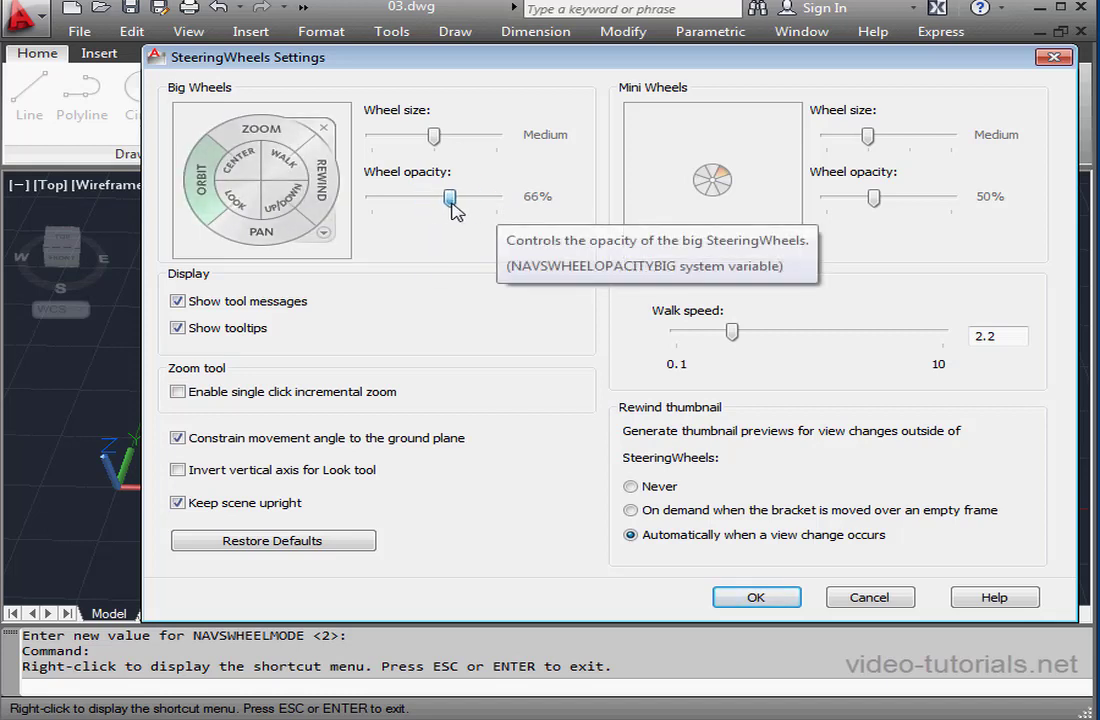
left_click_drag(450, 199, 428, 199)
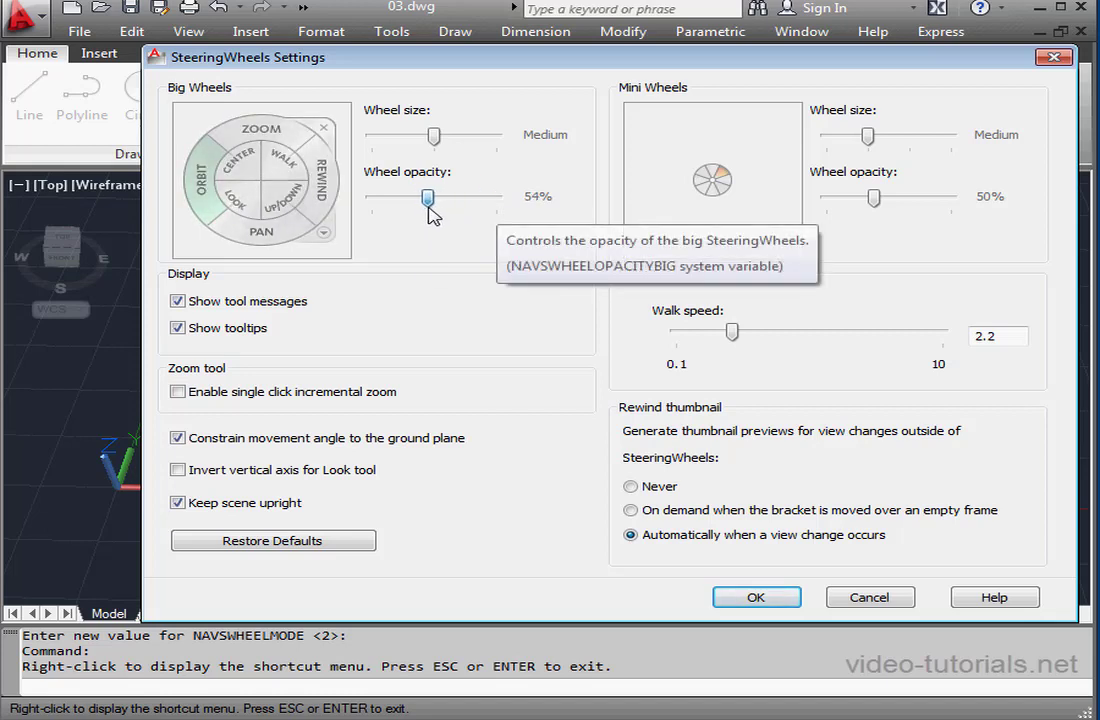
left_click_drag(428, 197, 418, 197)
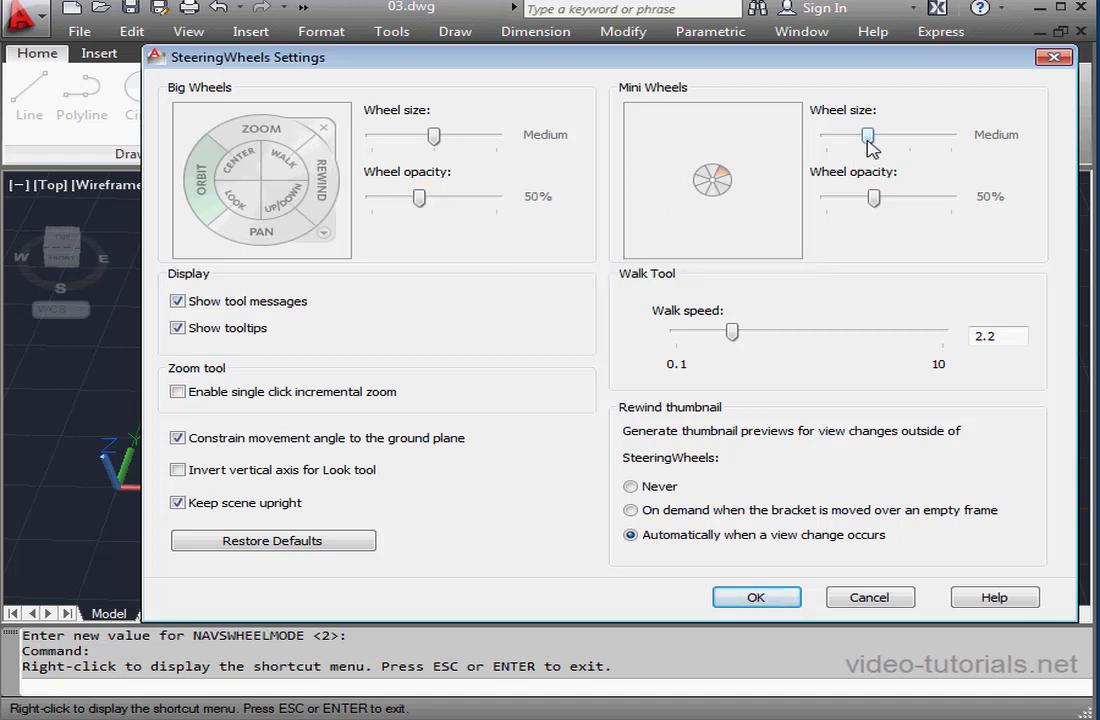
mouse_move(868, 138)
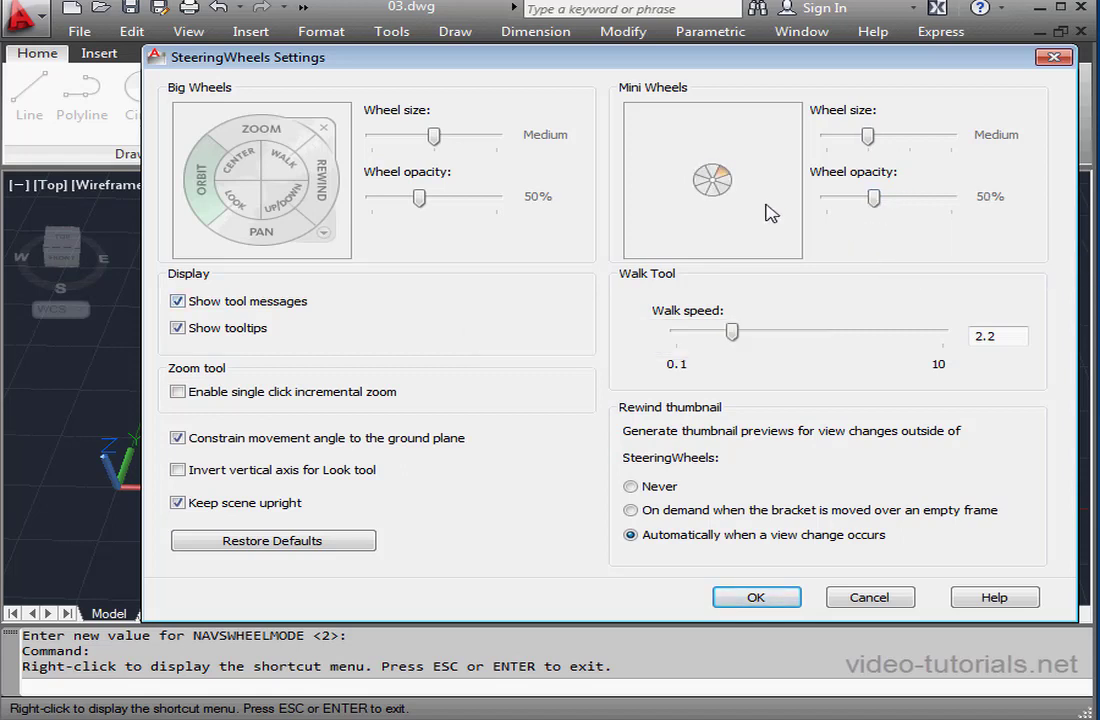
mouse_move(335, 303)
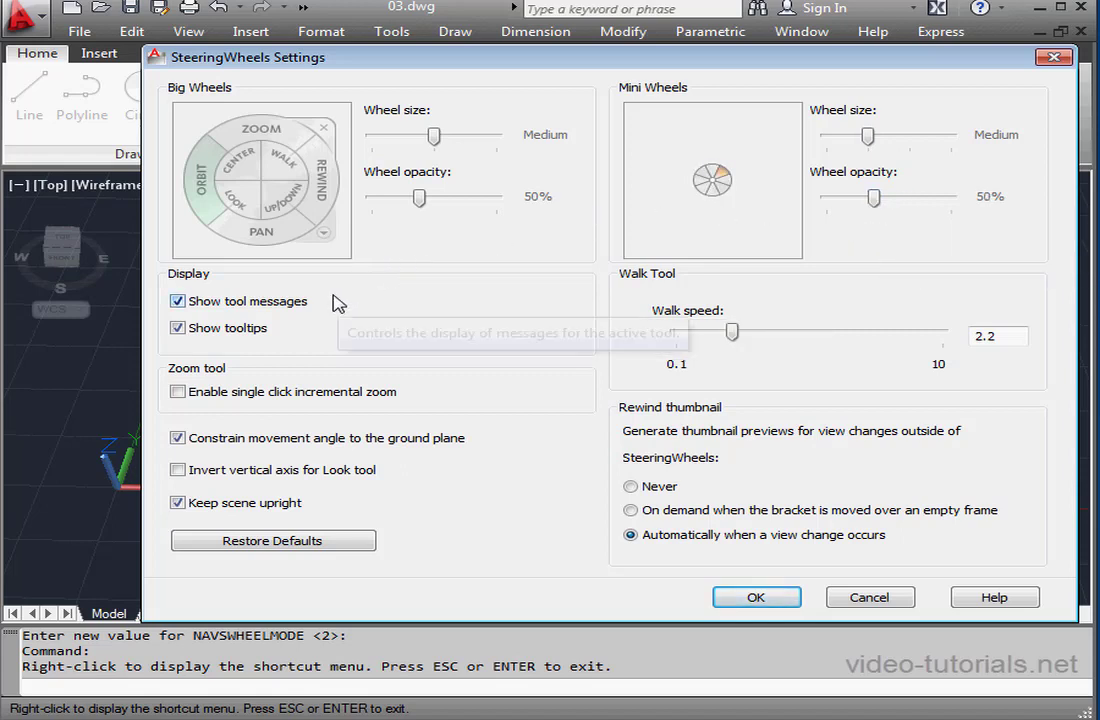
mouse_move(338, 360)
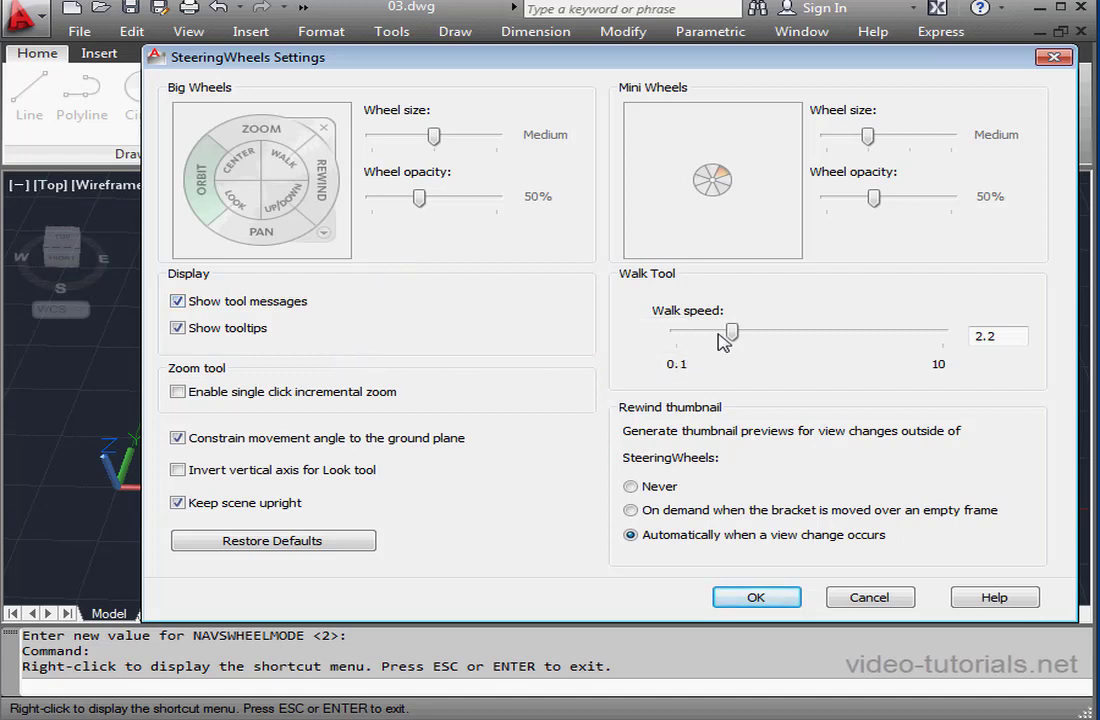
left_click_drag(728, 332, 735, 332)
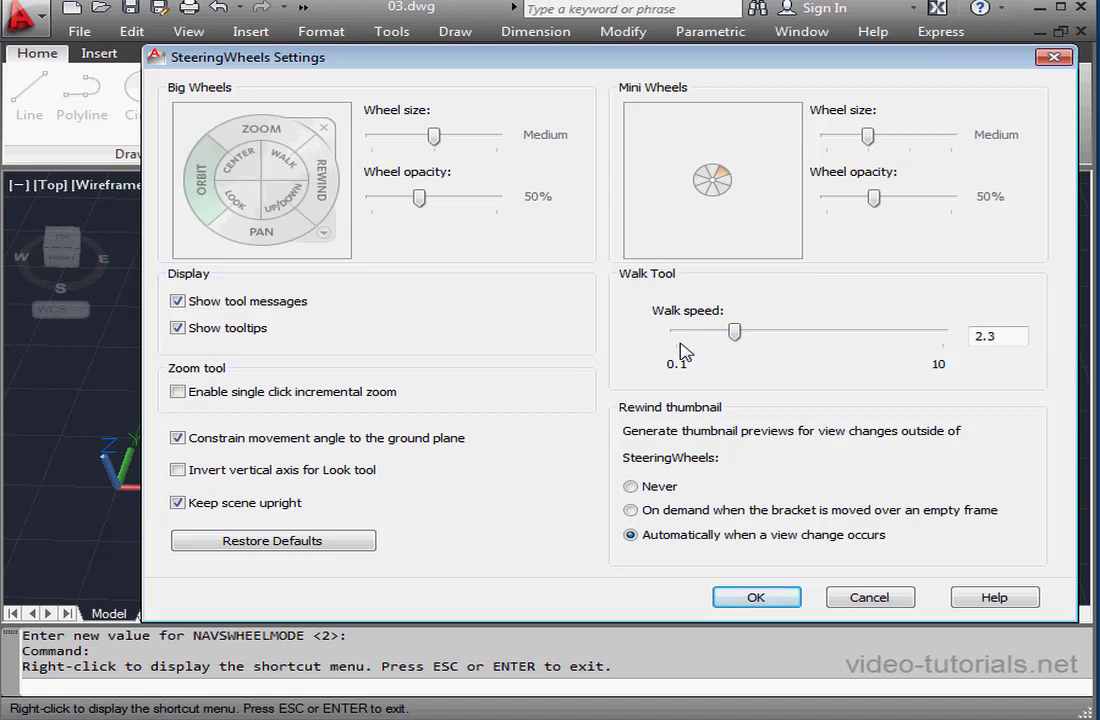
mouse_move(675, 382)
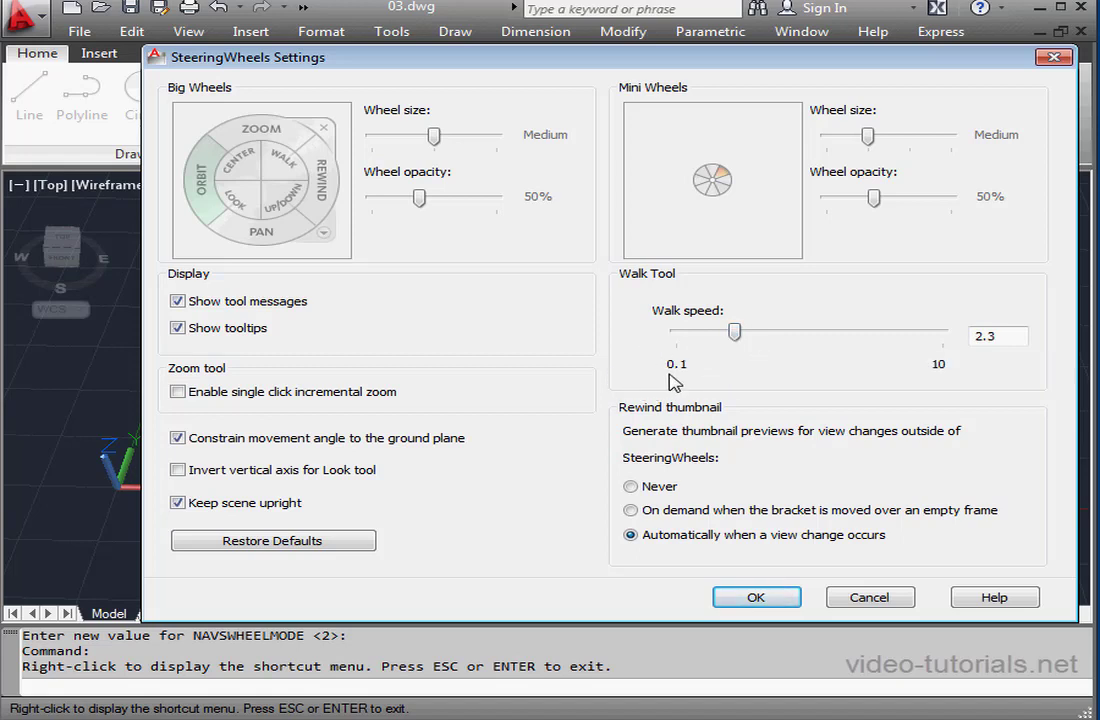
left_click(997, 336)
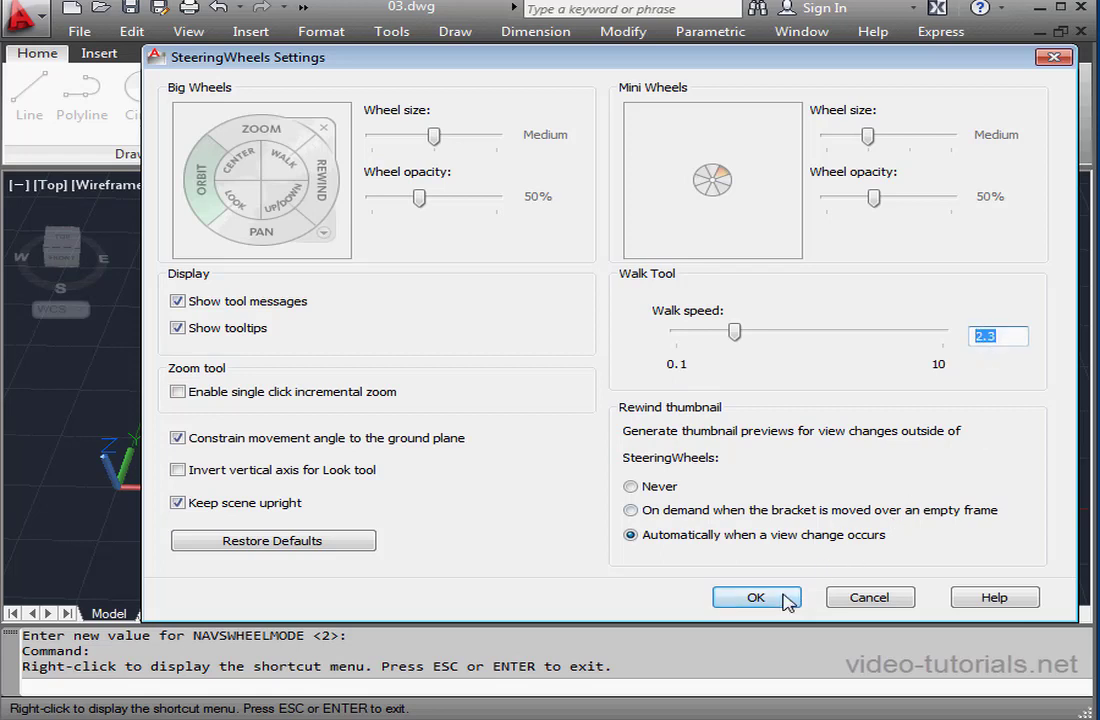
Step: Close the settings, reopen them to confirm walk speed 2.9, and accept
left_click(756, 597)
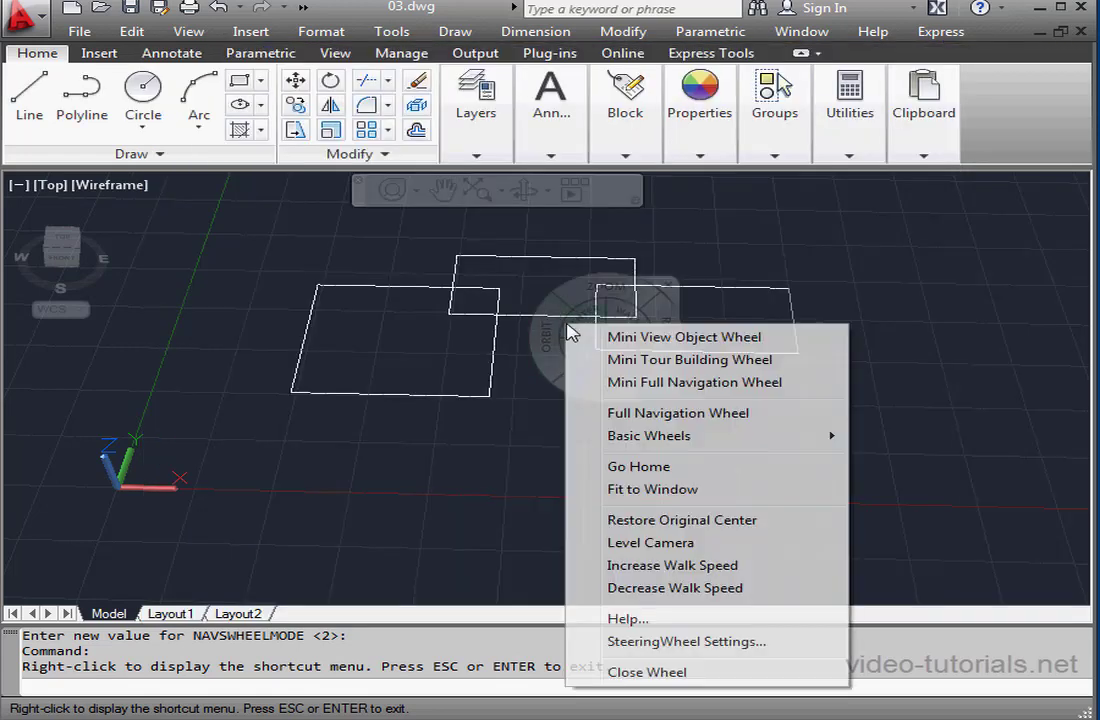
mouse_move(672, 565)
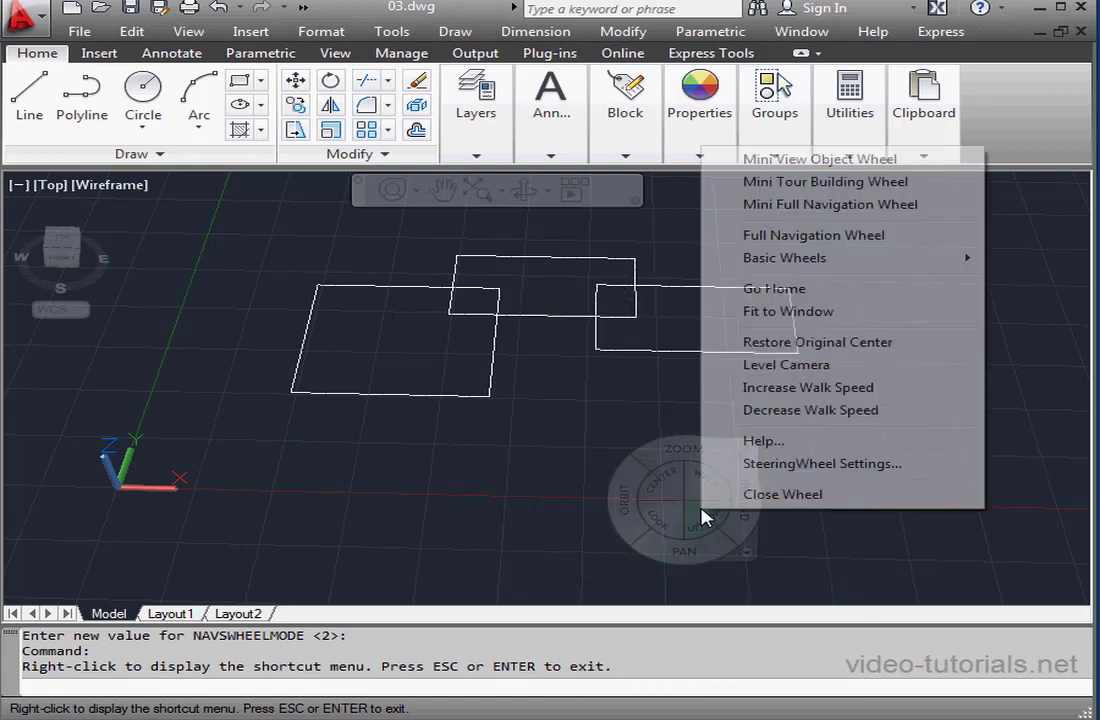
left_click(821, 463)
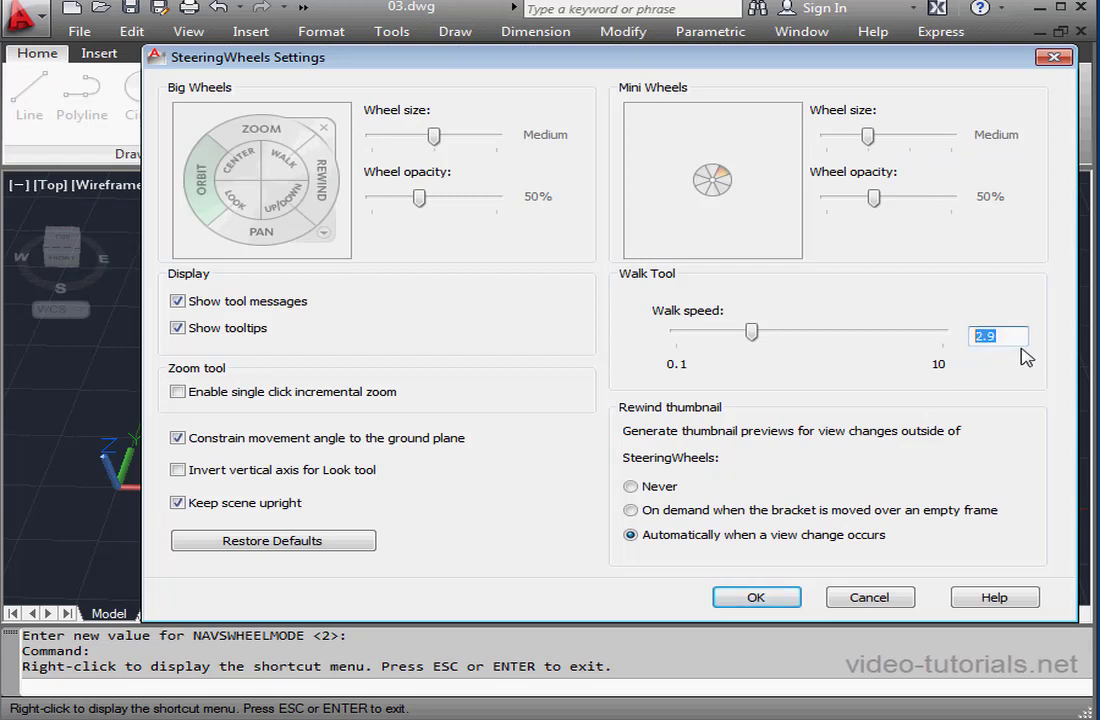
mouse_move(988, 352)
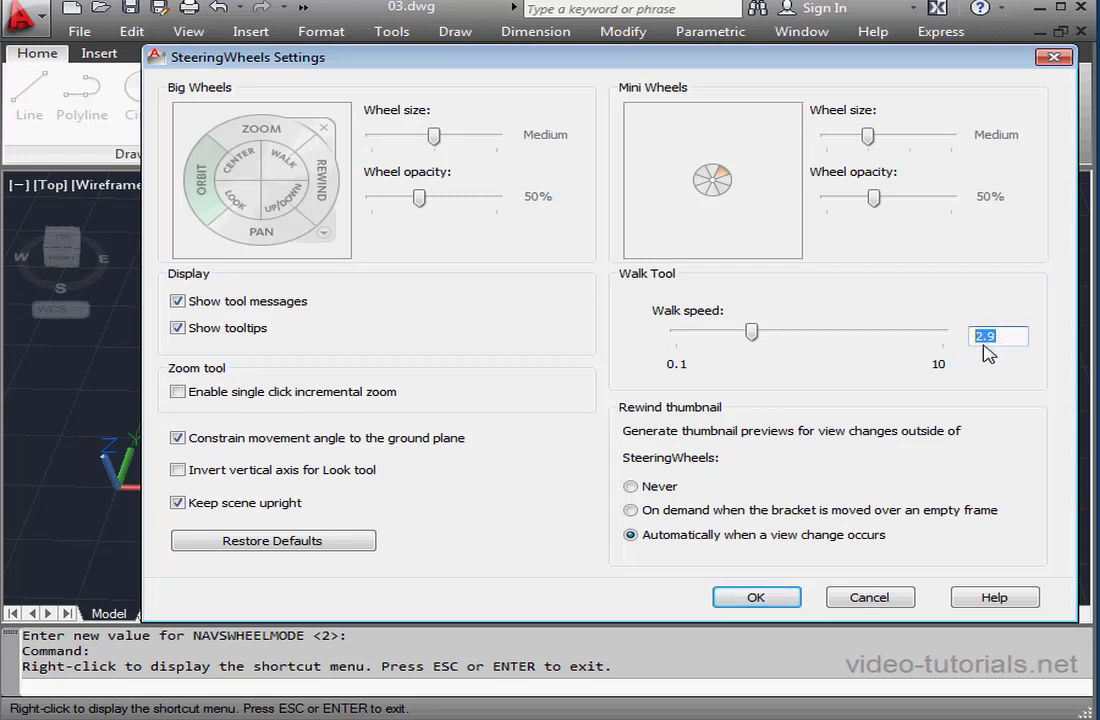
left_click(756, 597)
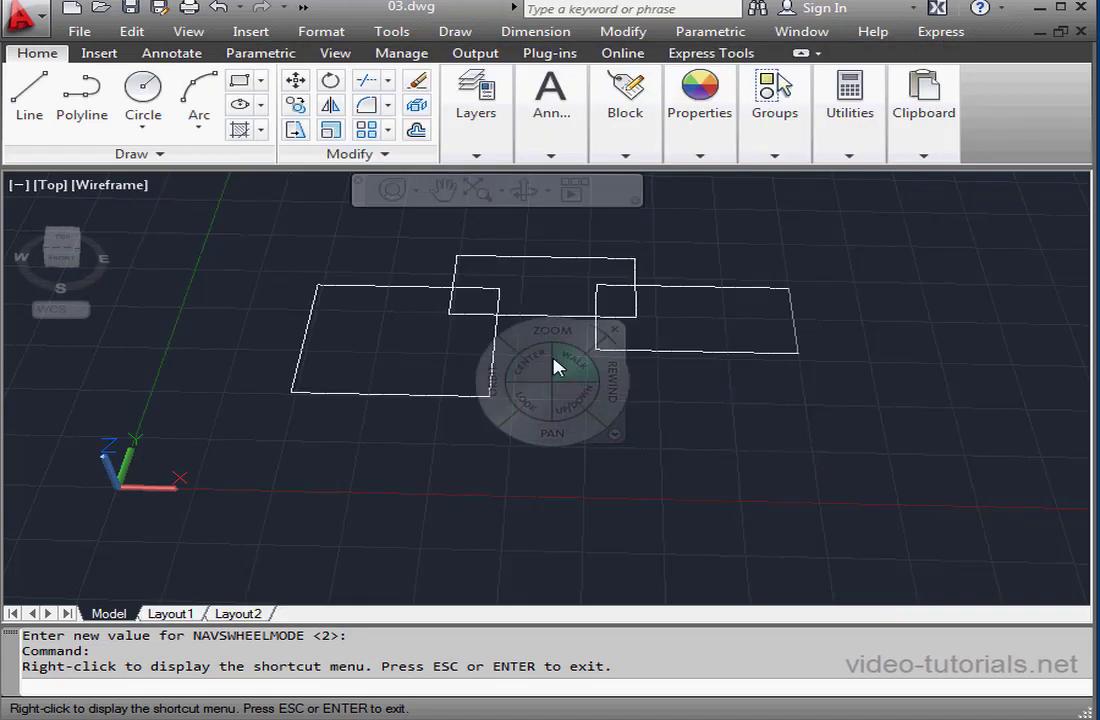
mouse_move(552, 345)
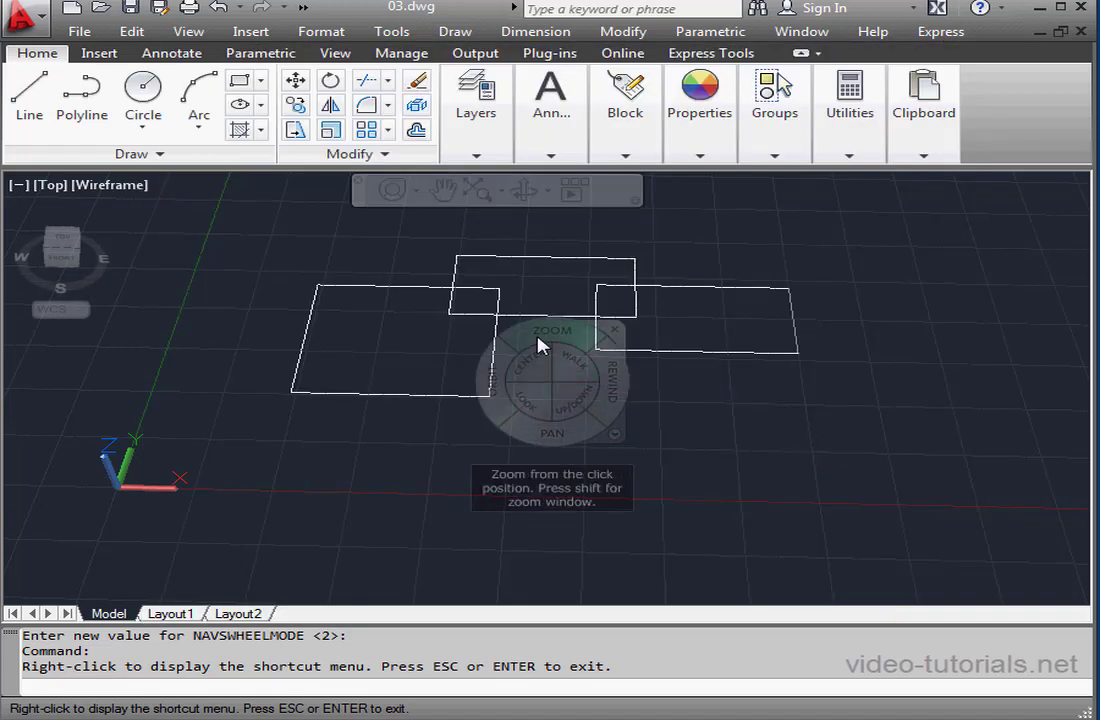
Step: Choose Go Home from the wheel's shortcut menu to restore the home view
right_click(540, 345)
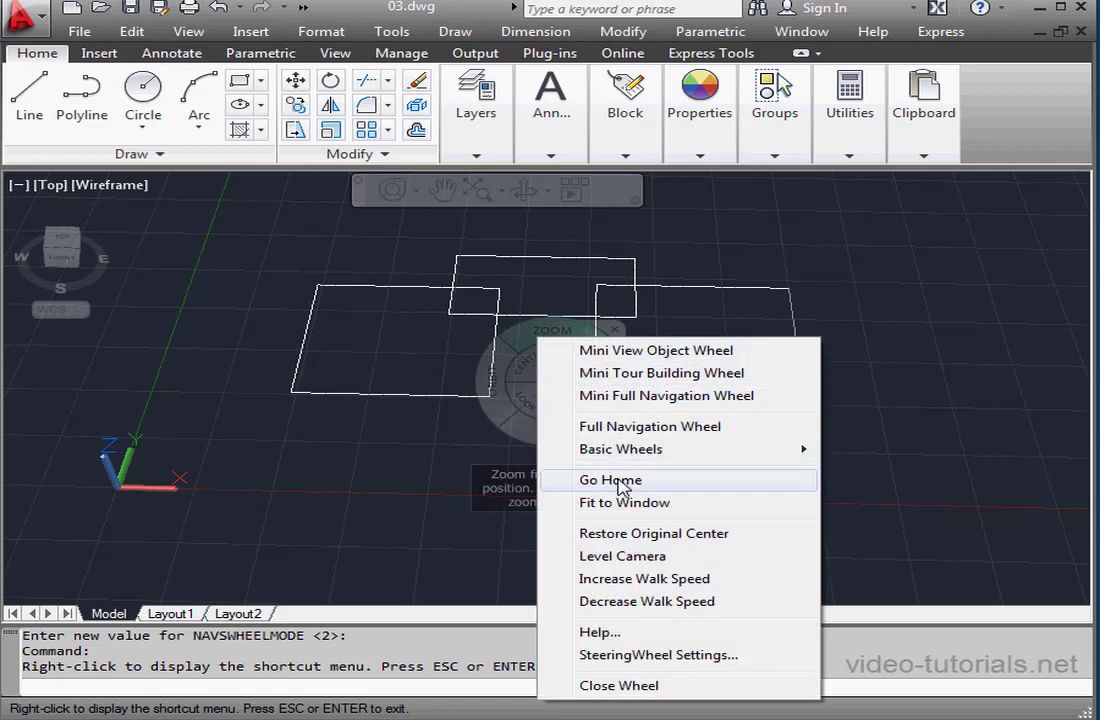
left_click(610, 480)
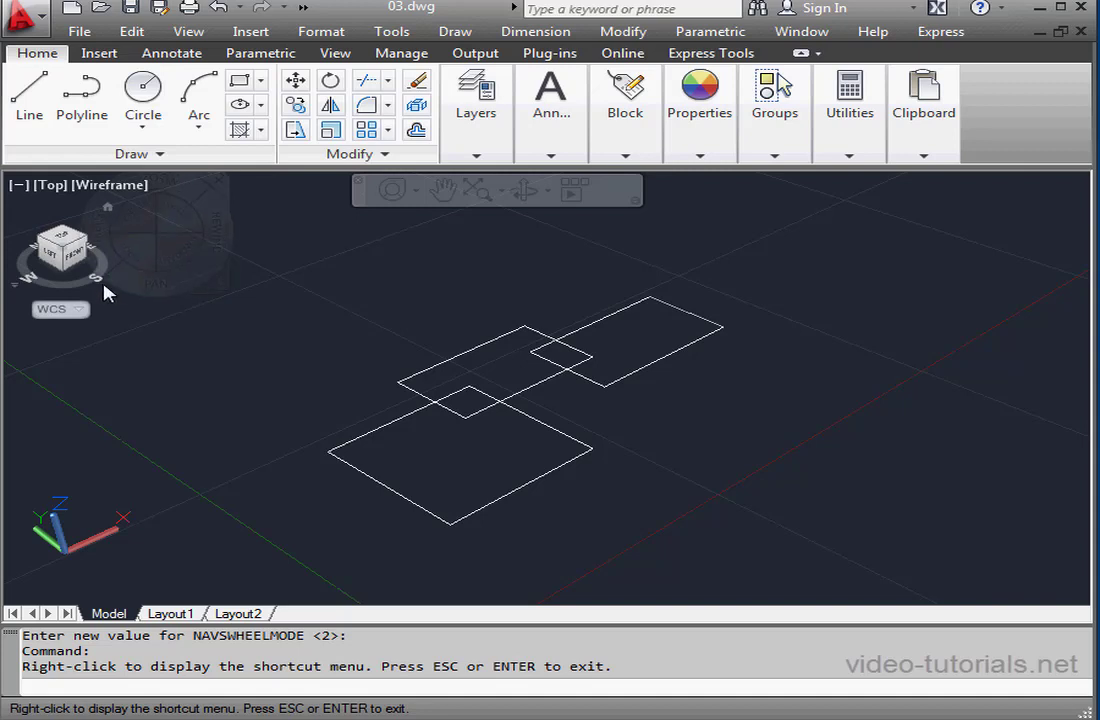
Step: Reopen the navigation wheel and close it, leaving the three rectangles in home view
left_click(62, 247)
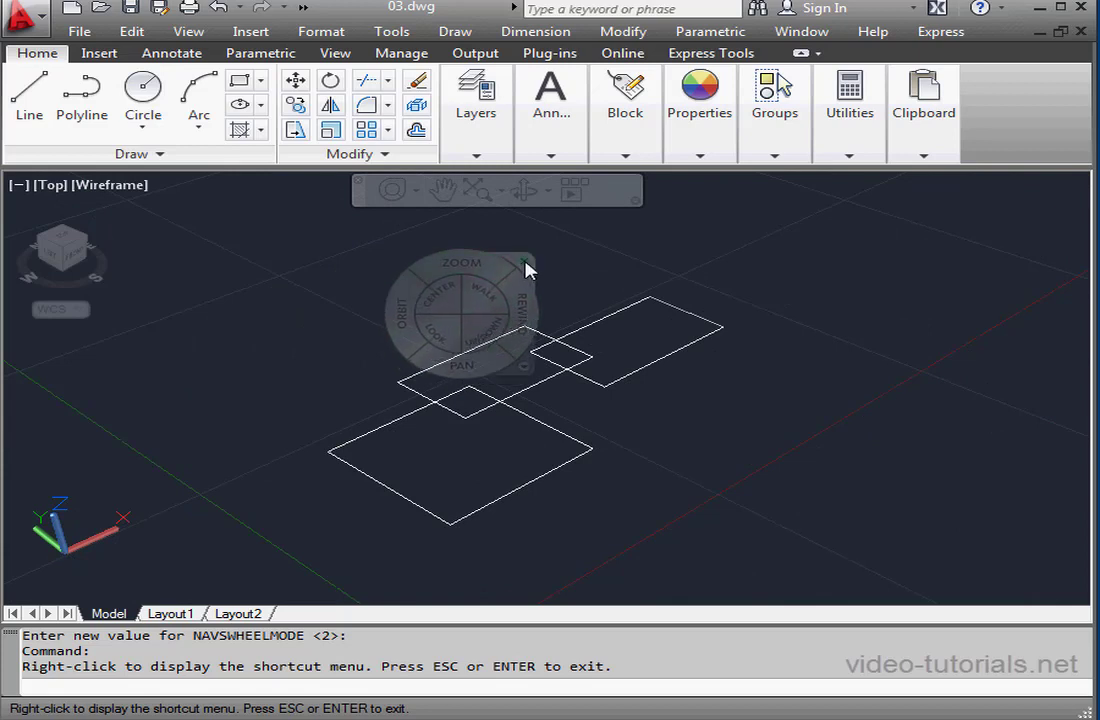
left_click(525, 265)
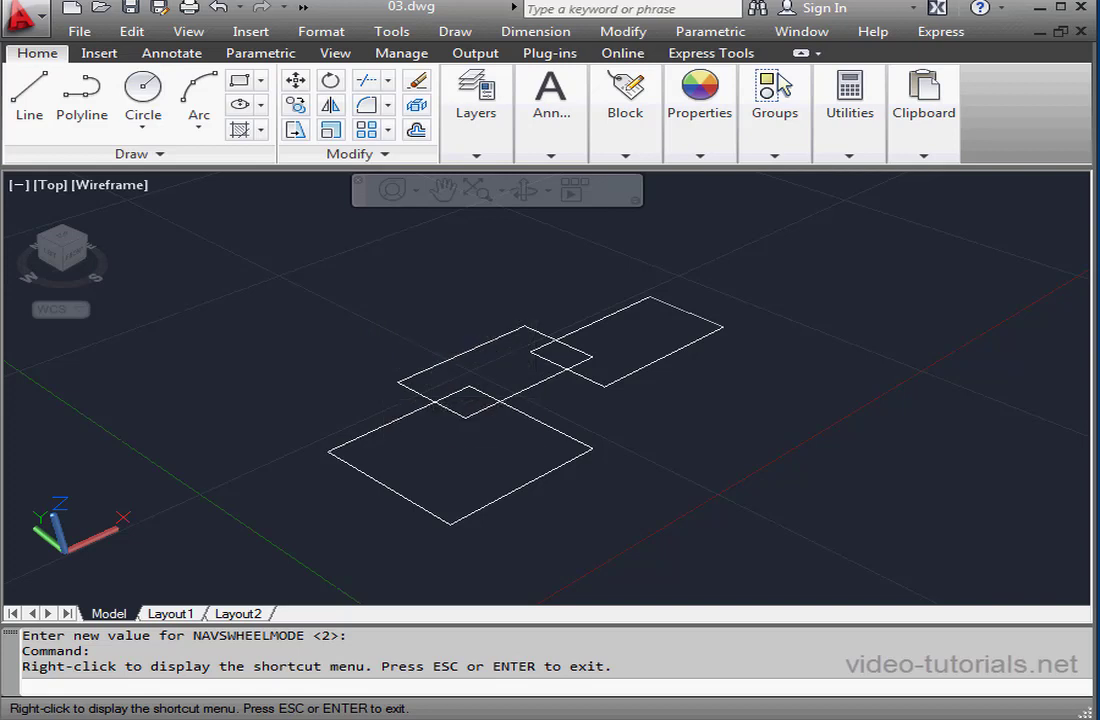